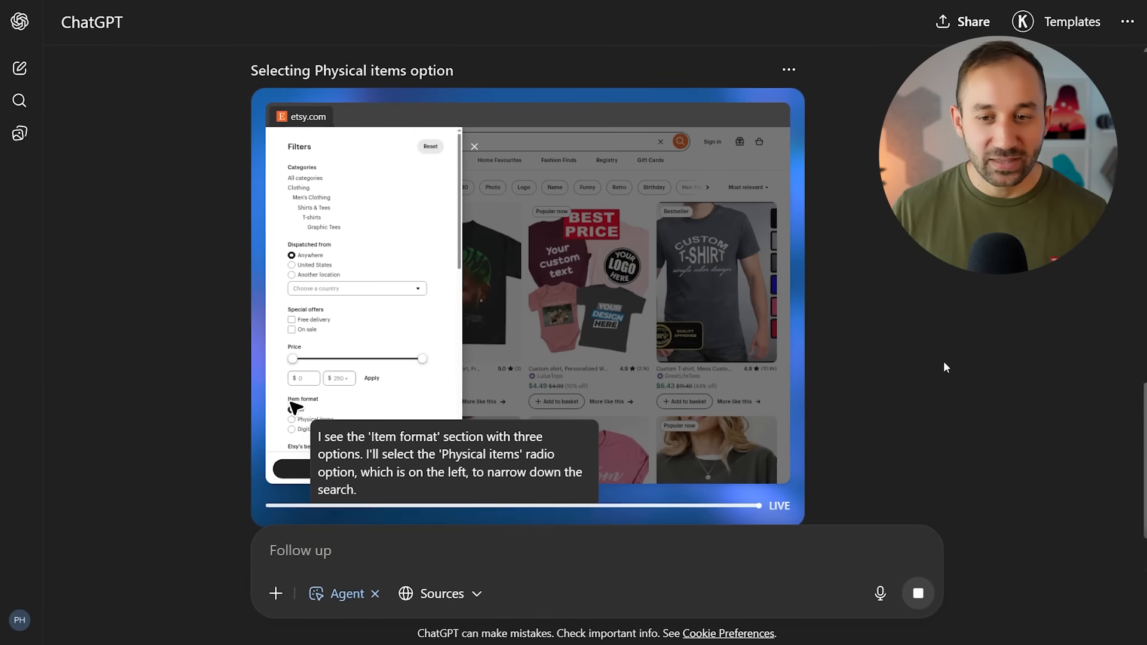
Switch from the live Etsy agent session to the earlier 'Clickable Amazon Keyword Links' chat
left_click(289, 410)
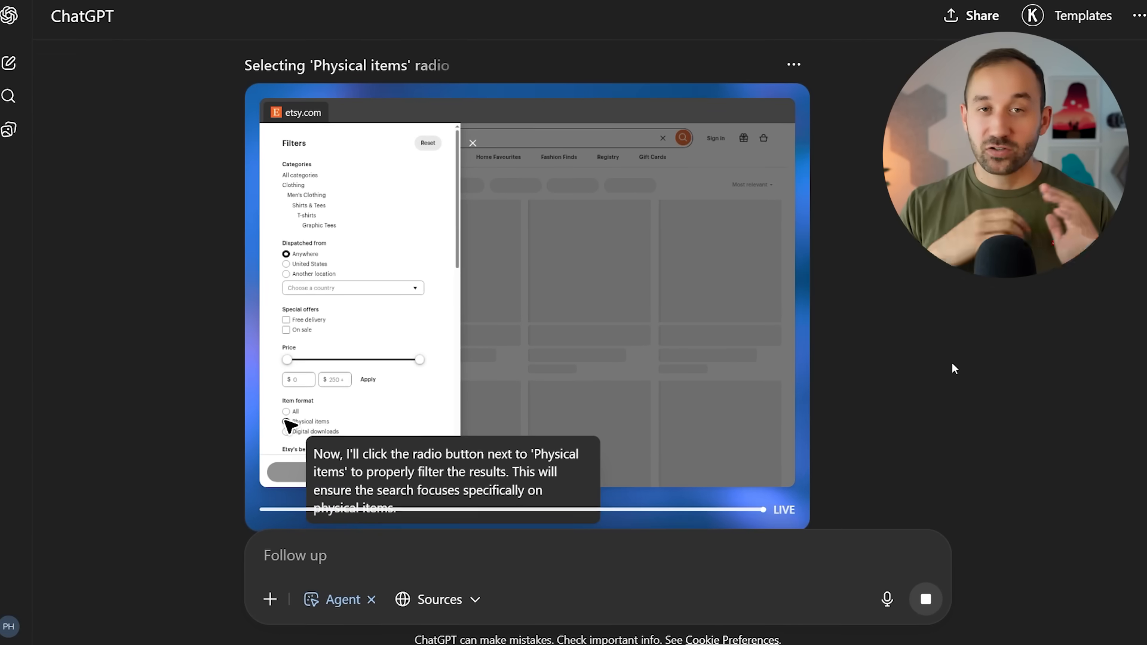
left_click(285, 421)
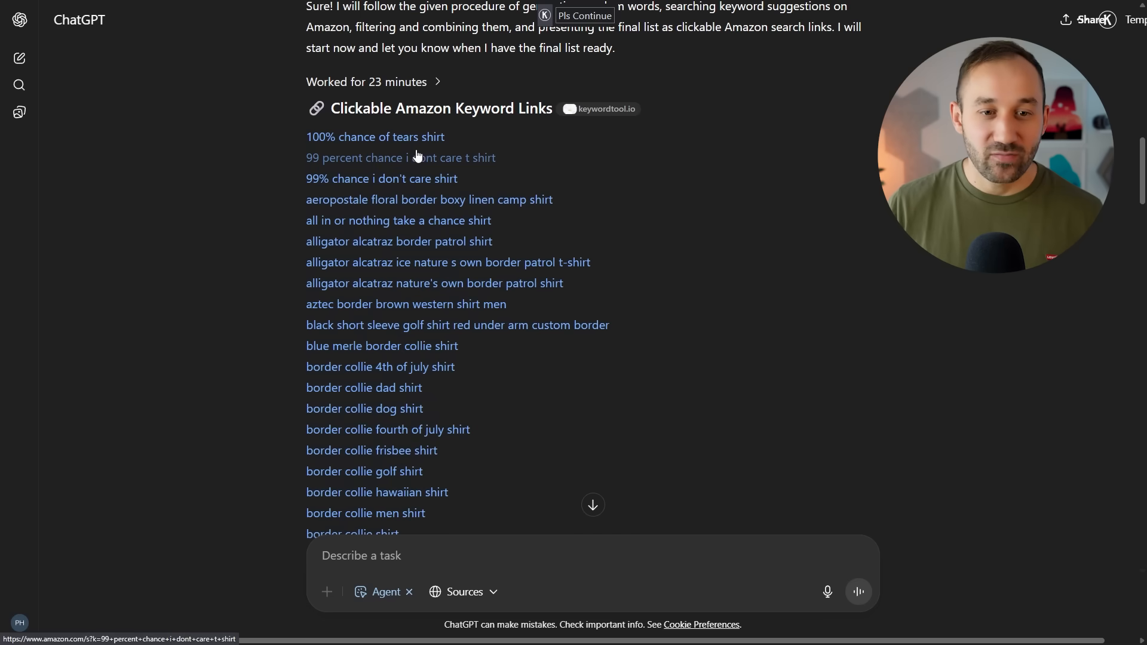
Scroll through the keyword link list and the Amazon results for sarcasm-themed shirts
scroll("down", 3)
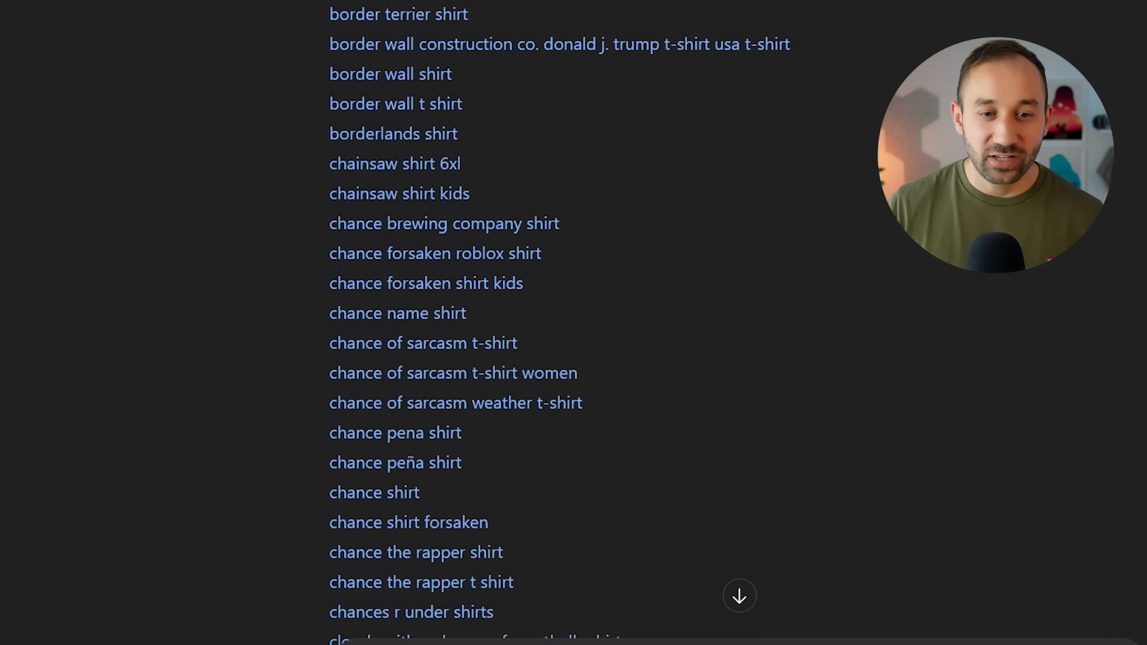
scroll("down", 3)
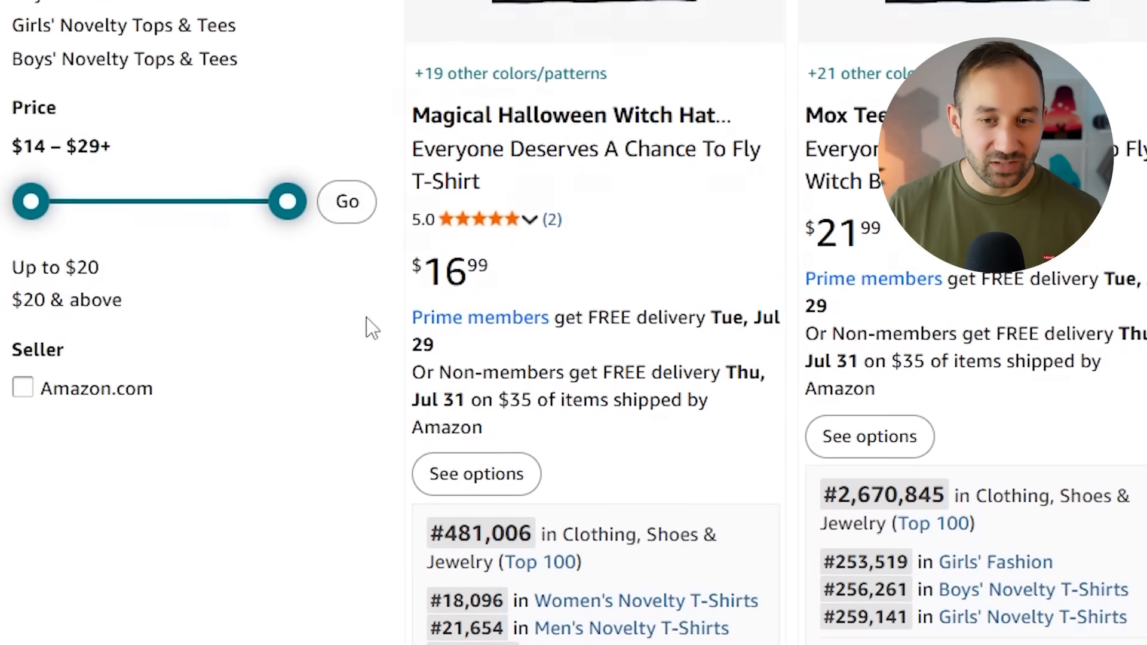
scroll("up", 3)
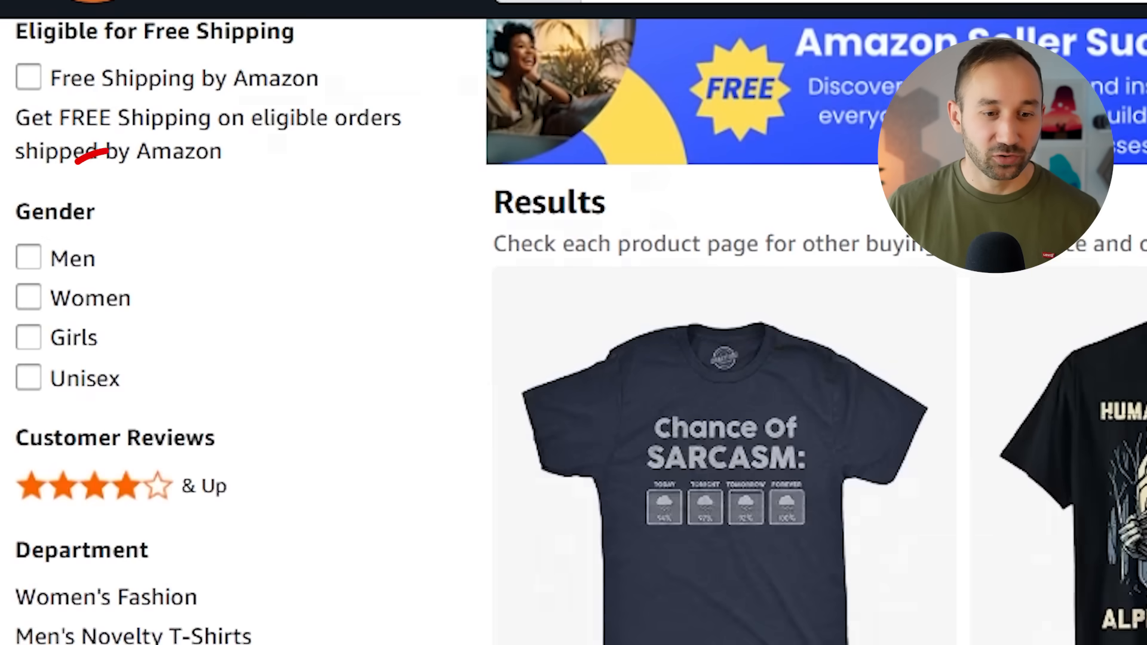
scroll("down", 3)
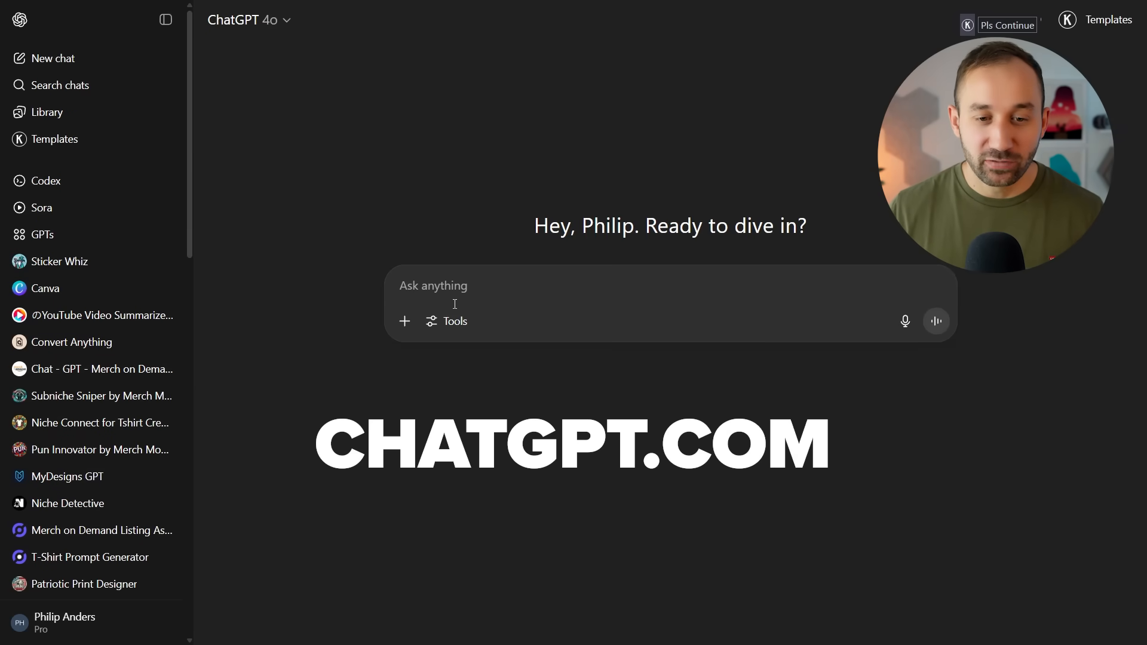
Enable Agent mode from the Tools menu for the new chat
left_click(454, 322)
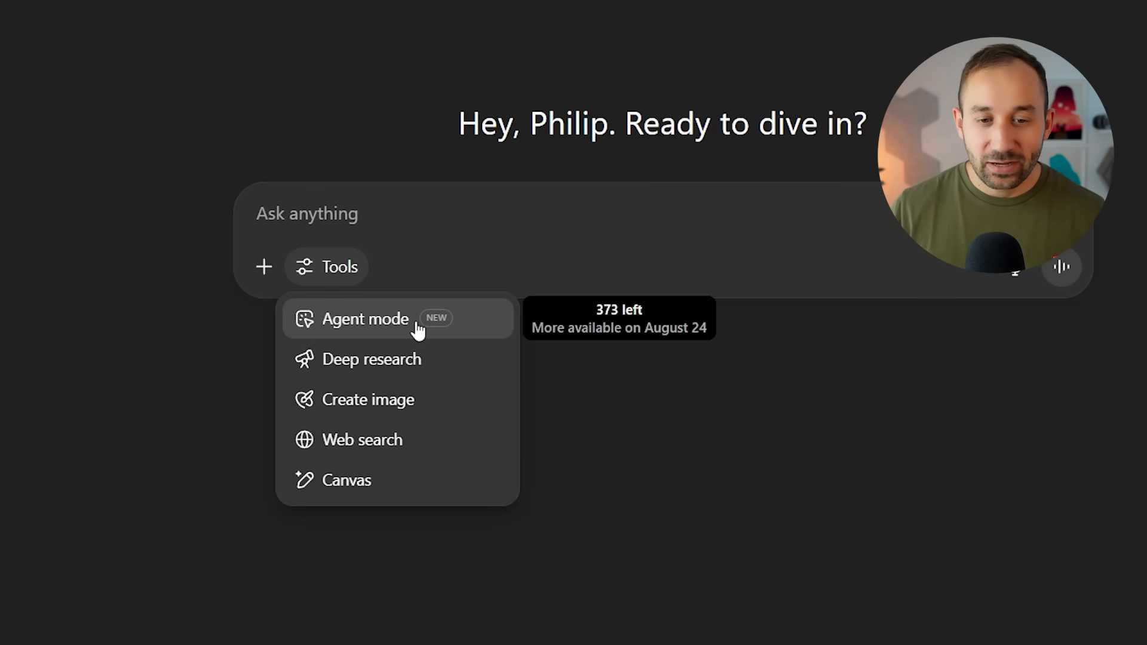
left_click(366, 319)
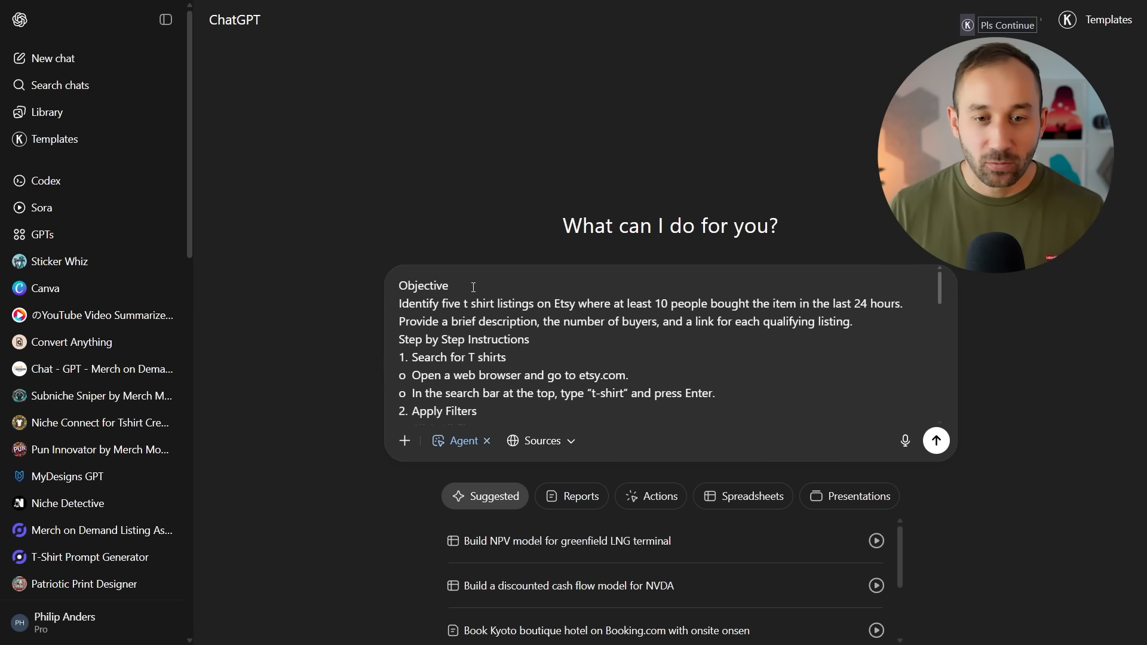
scroll("down", 3)
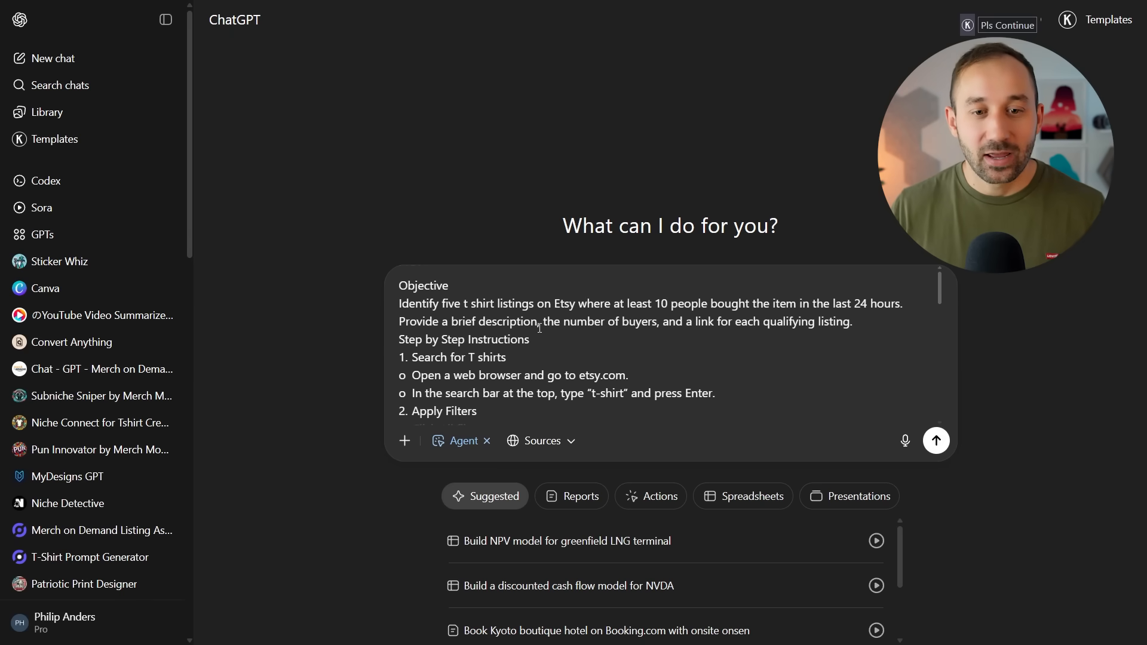
scroll("down", 3)
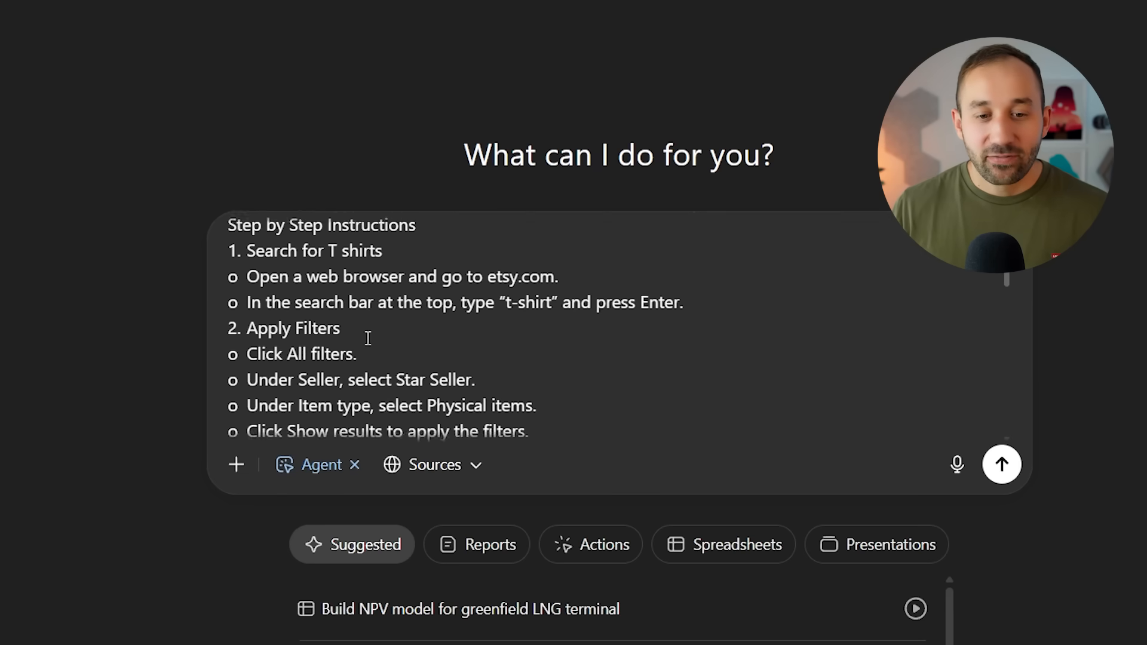
scroll("down", 3)
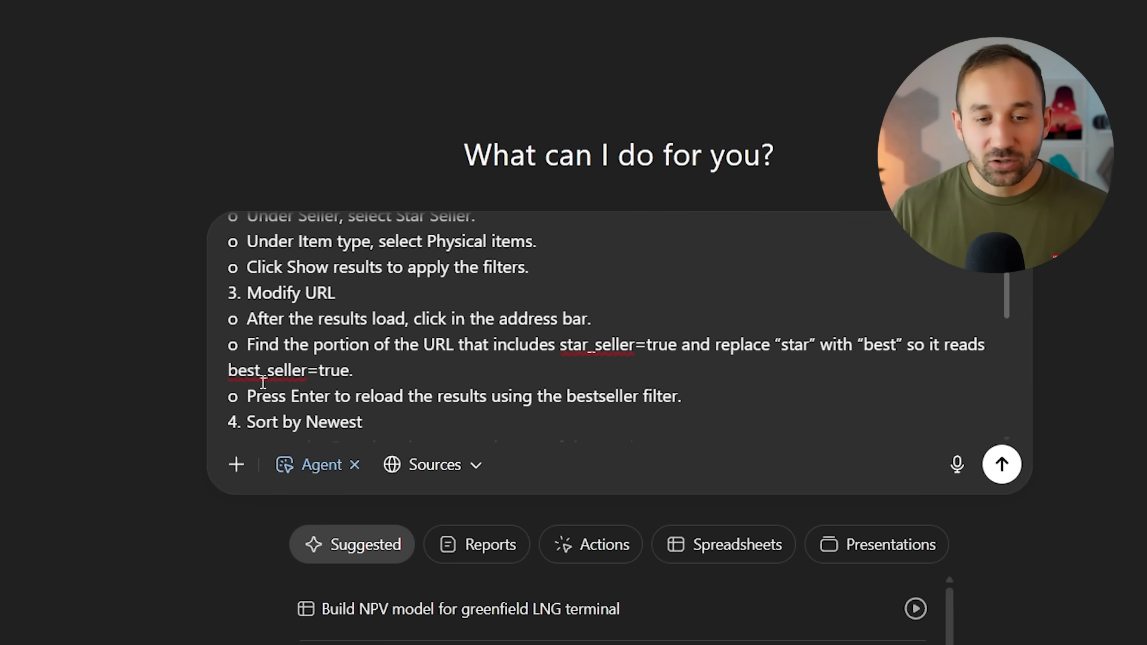
scroll("down", 3)
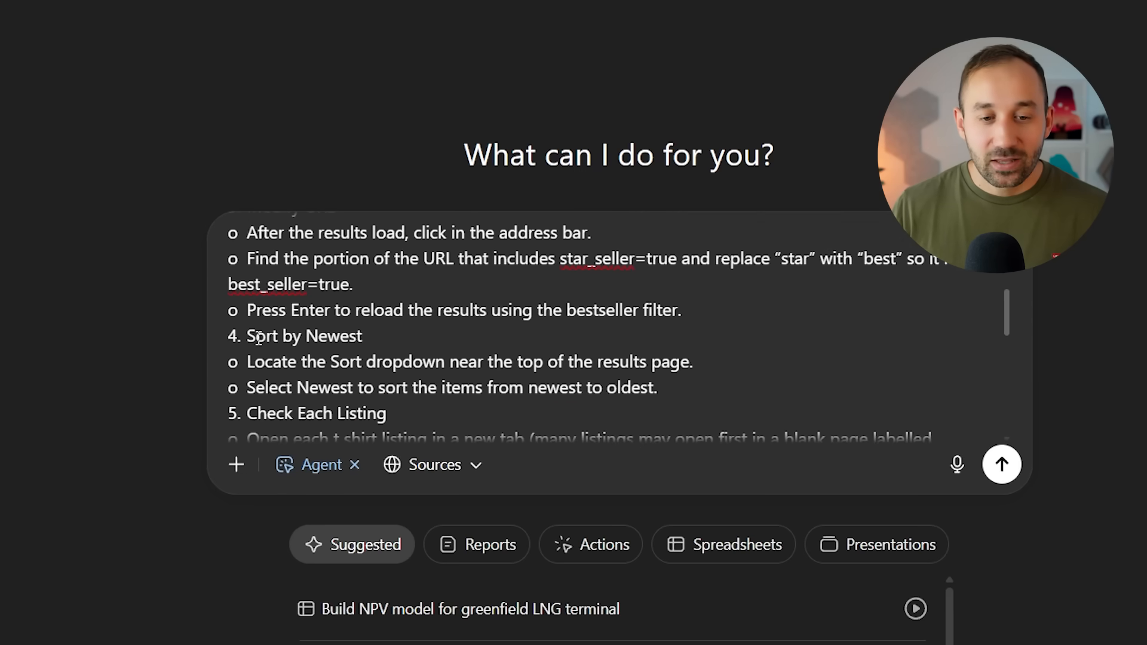
scroll("down", 3)
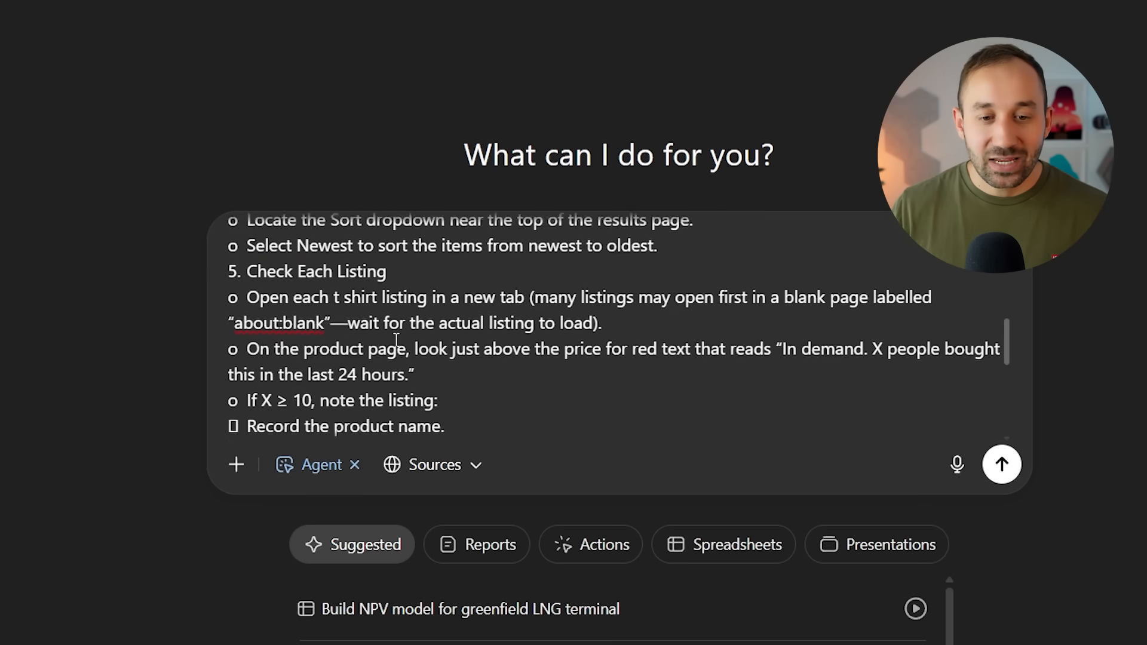
scroll("down", 3)
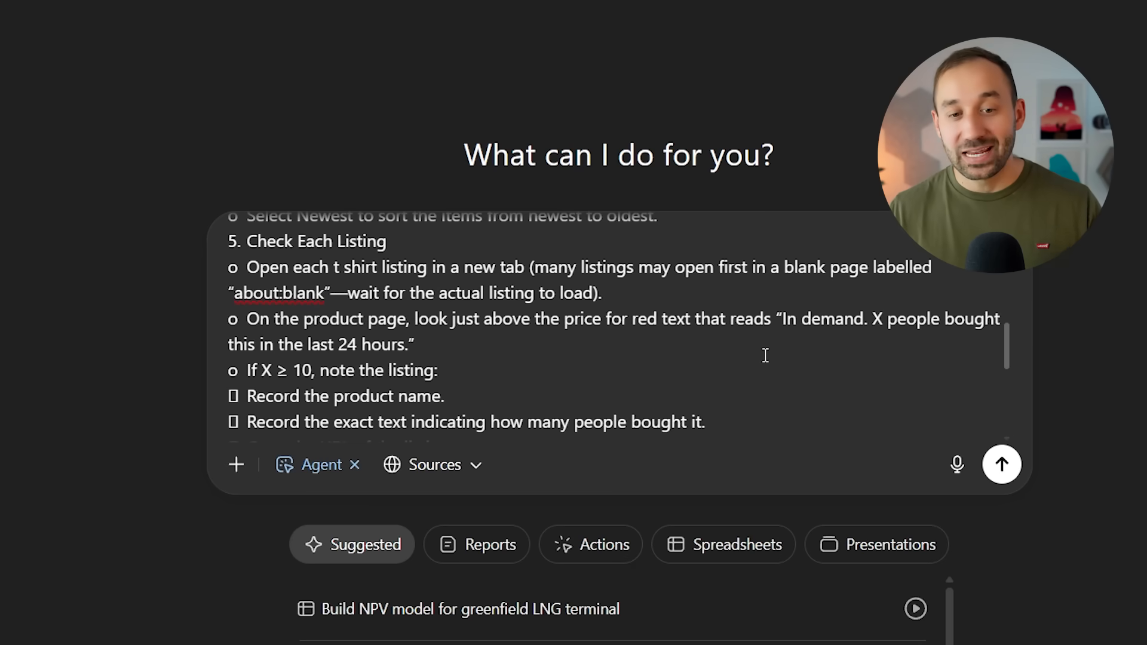
scroll("down", 3)
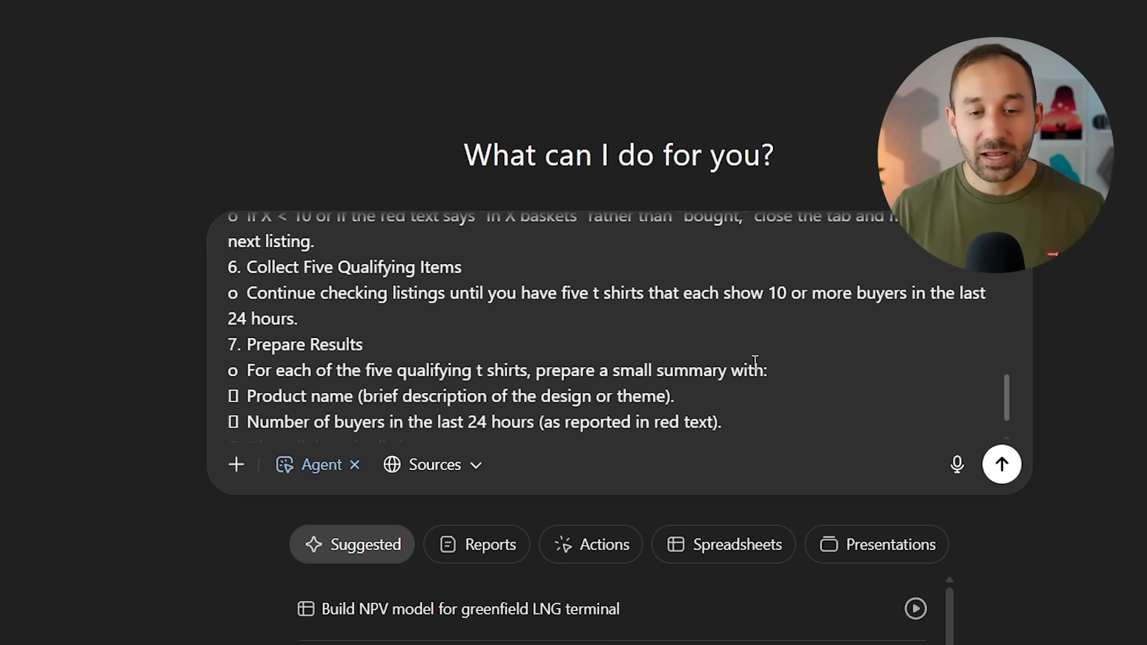
Send the Etsy t-shirt prompt and follow the agent applying bestseller and physical-item filters
left_click(1002, 464)
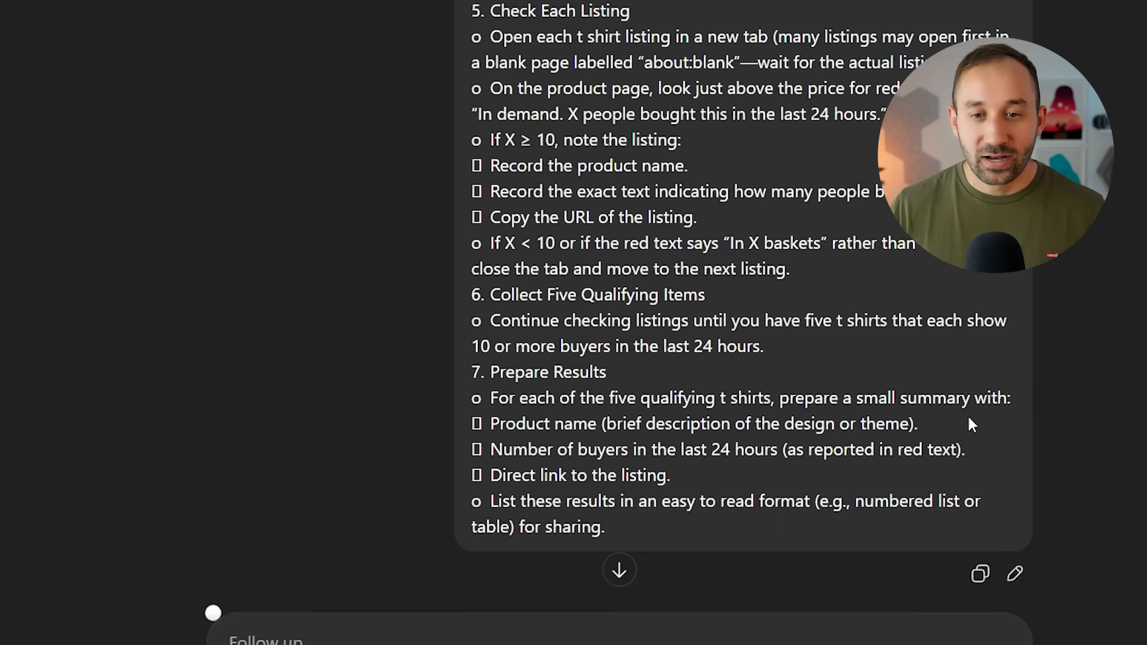
scroll("down", 3)
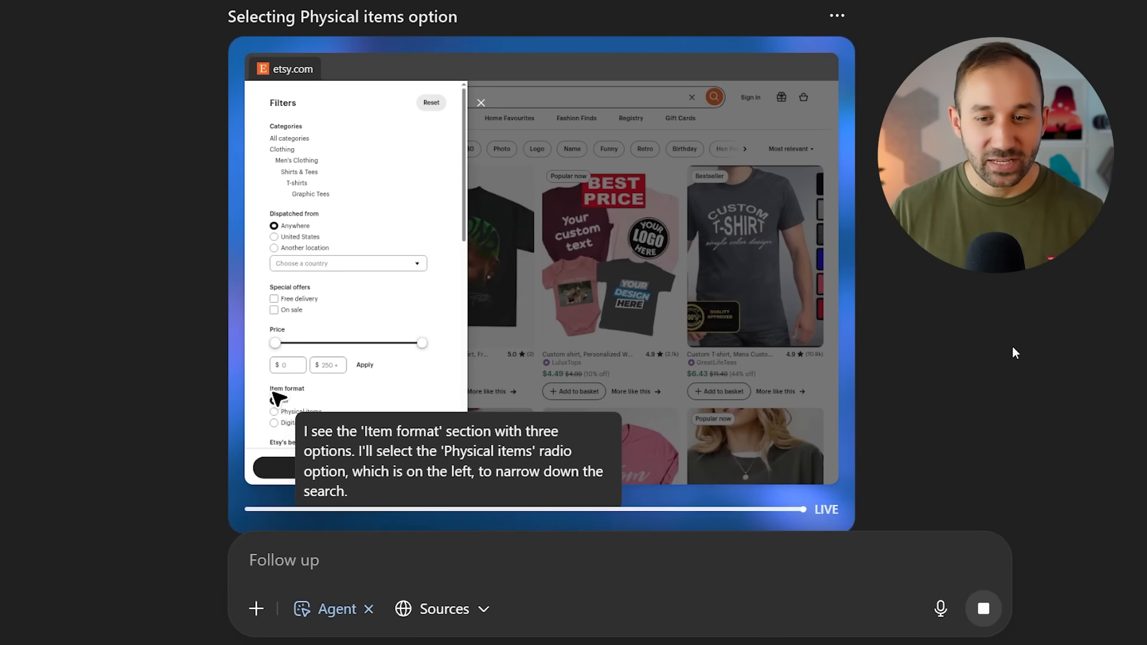
left_click(274, 399)
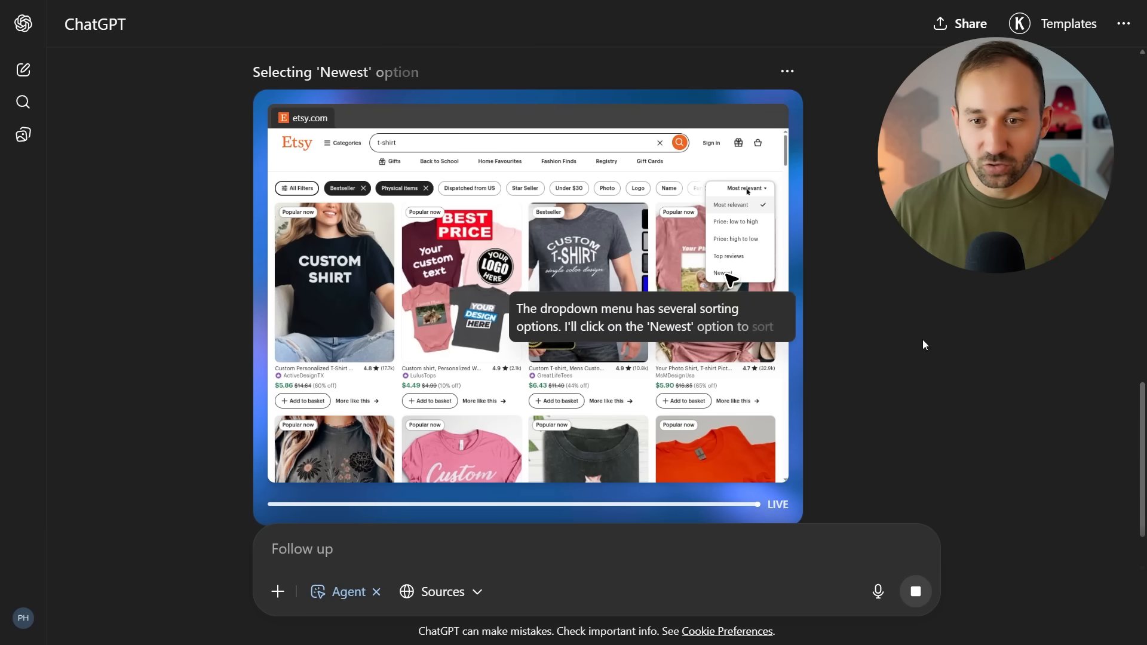
Watch the agent sort by Newest and open listings like the Funny Crow shirt, then return to the prompt
left_click(723, 273)
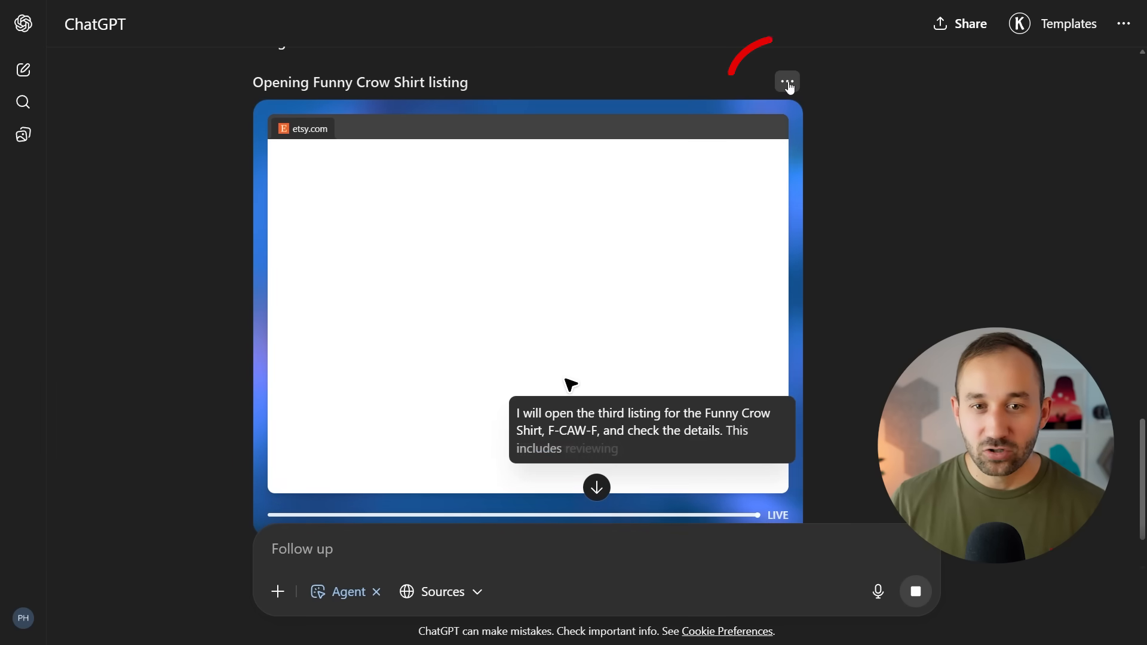
left_click(786, 82)
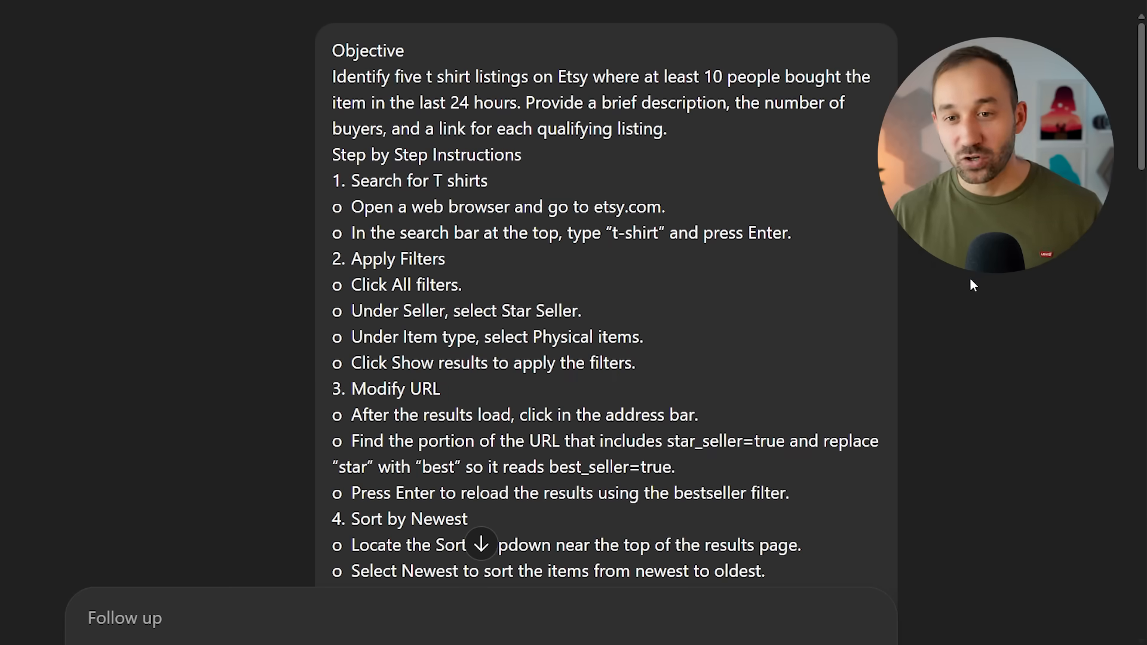
scroll("down", 3)
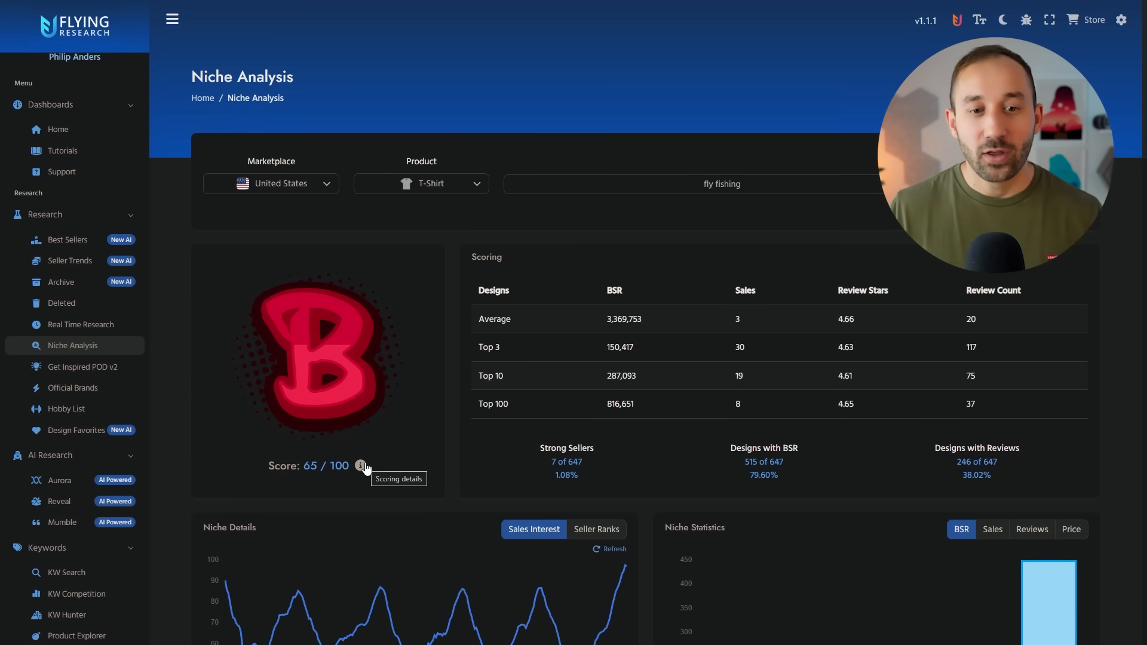
mouse_move(366, 474)
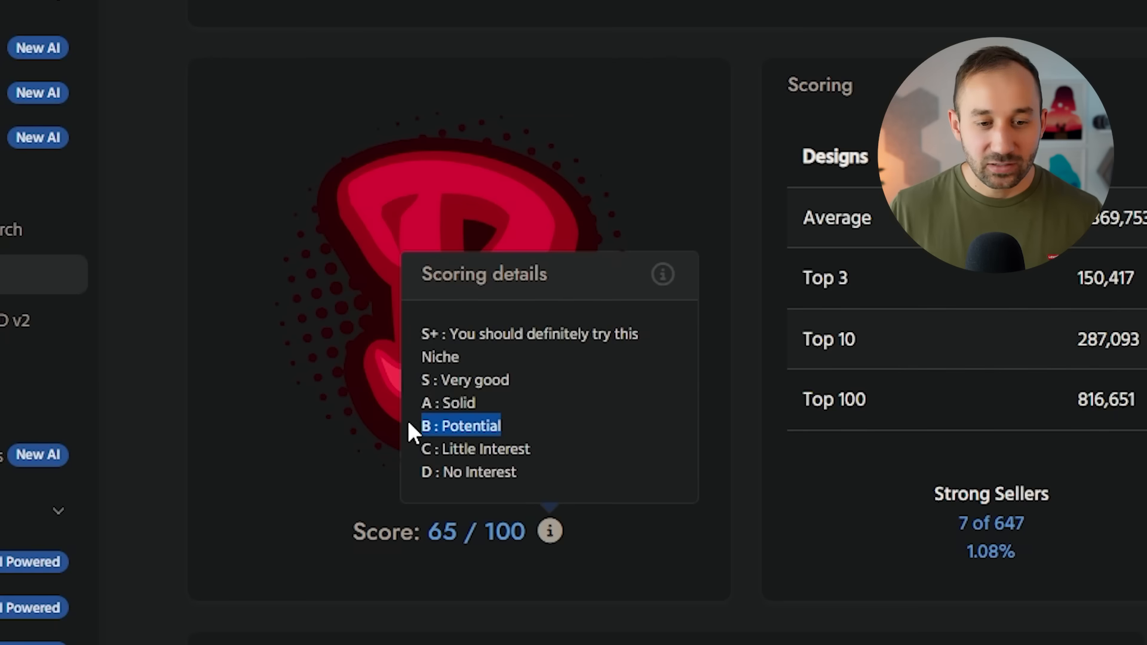
mouse_move(421, 342)
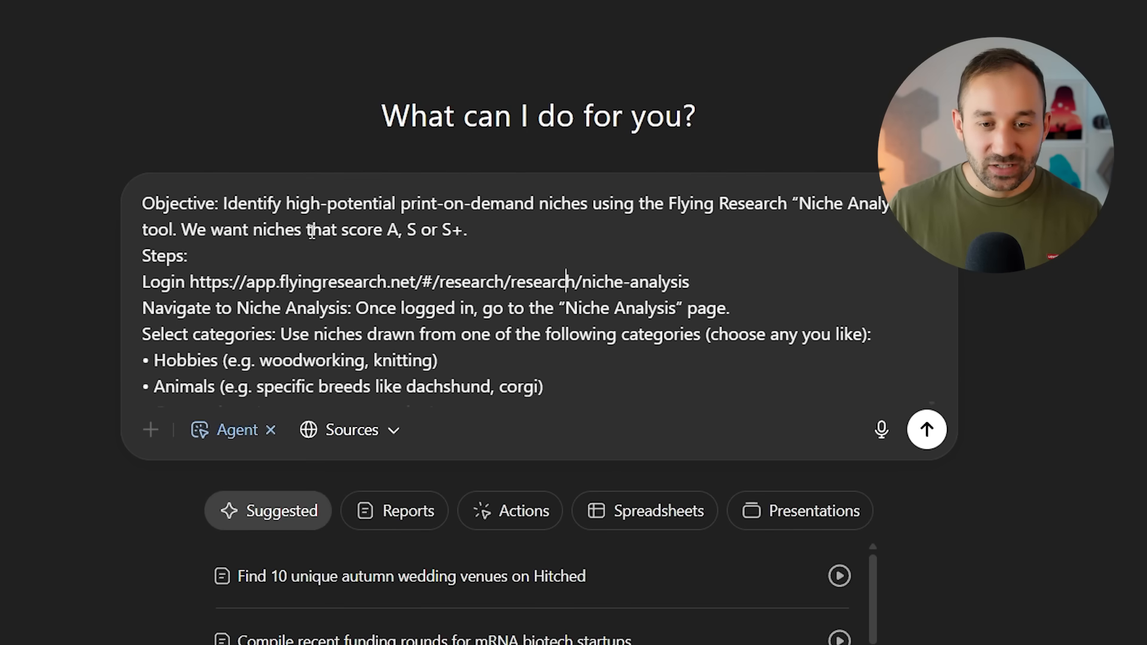
Select the first placeholder in the niche research prompt and scroll down through its steps
left_click_drag(322, 230, 465, 230)
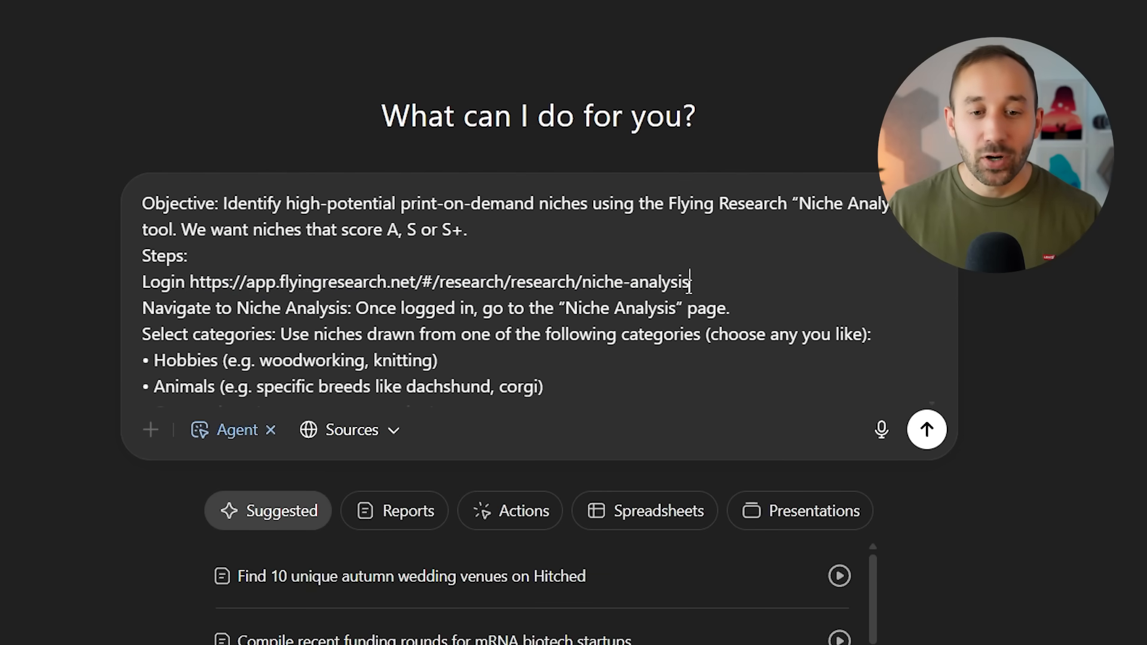
scroll("down", 3)
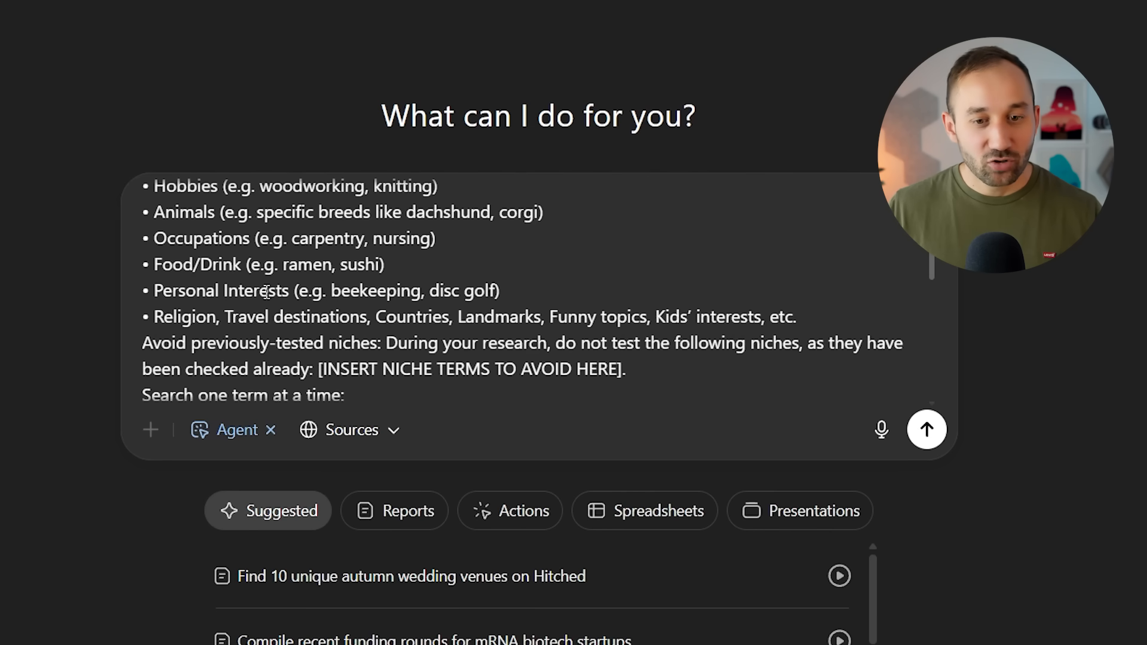
scroll("down", 3)
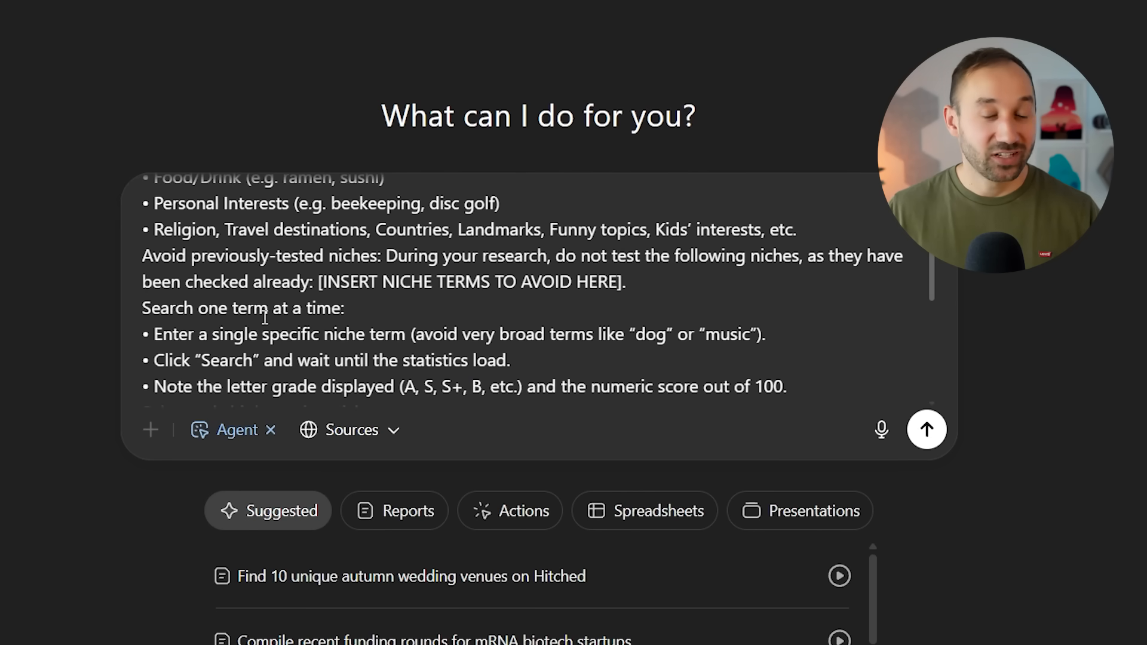
scroll("down", 3)
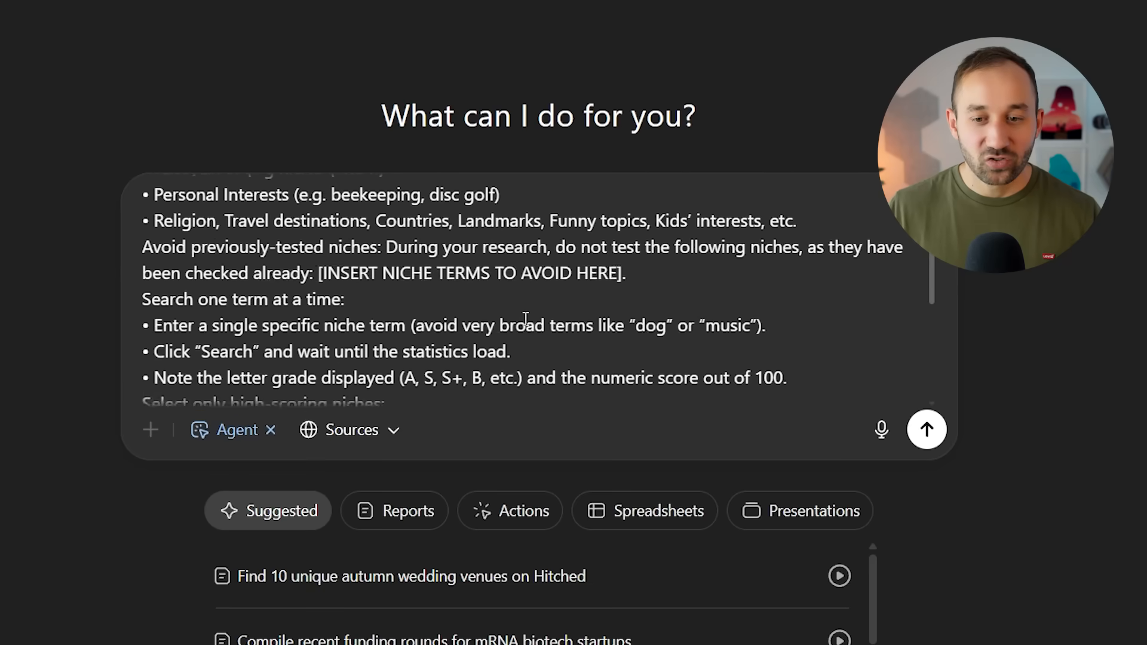
scroll("down", 3)
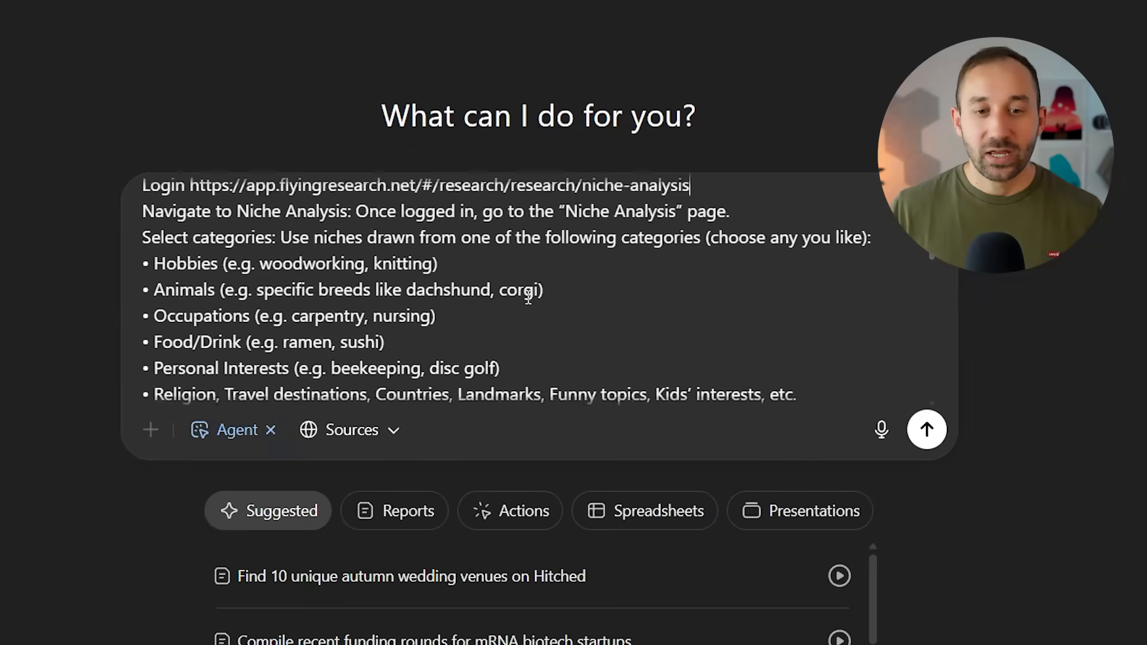
scroll("down", 3)
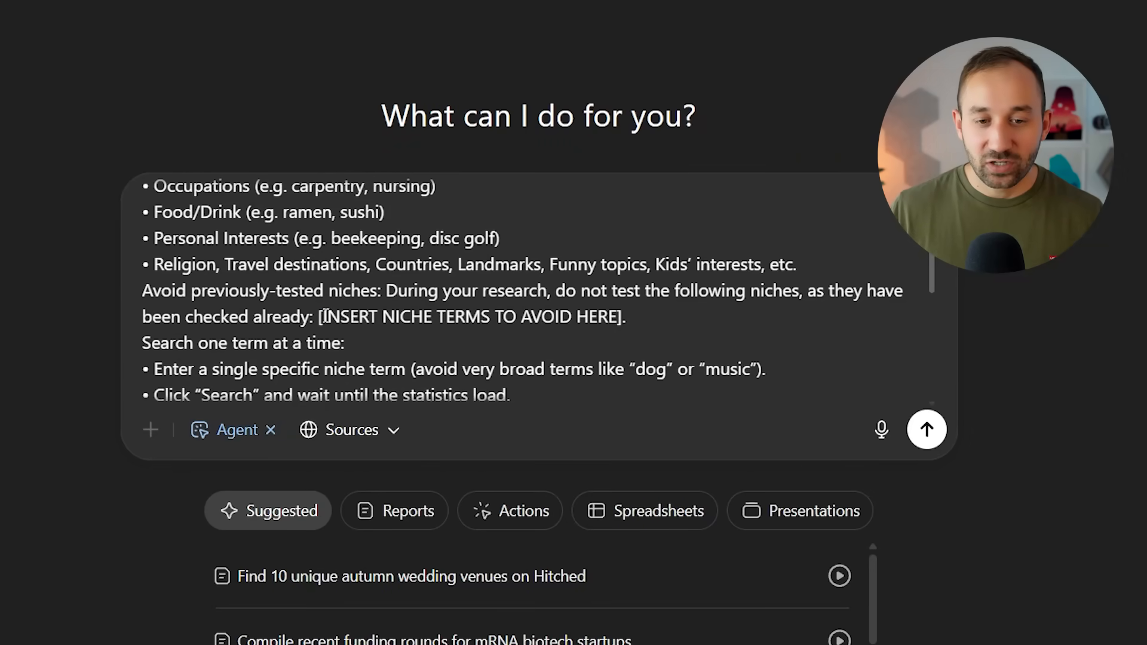
Replace the [INSERT NICHE TERMS TO AVOID HERE] placeholder and send the prompt to the agent
left_click_drag(324, 316, 617, 316)
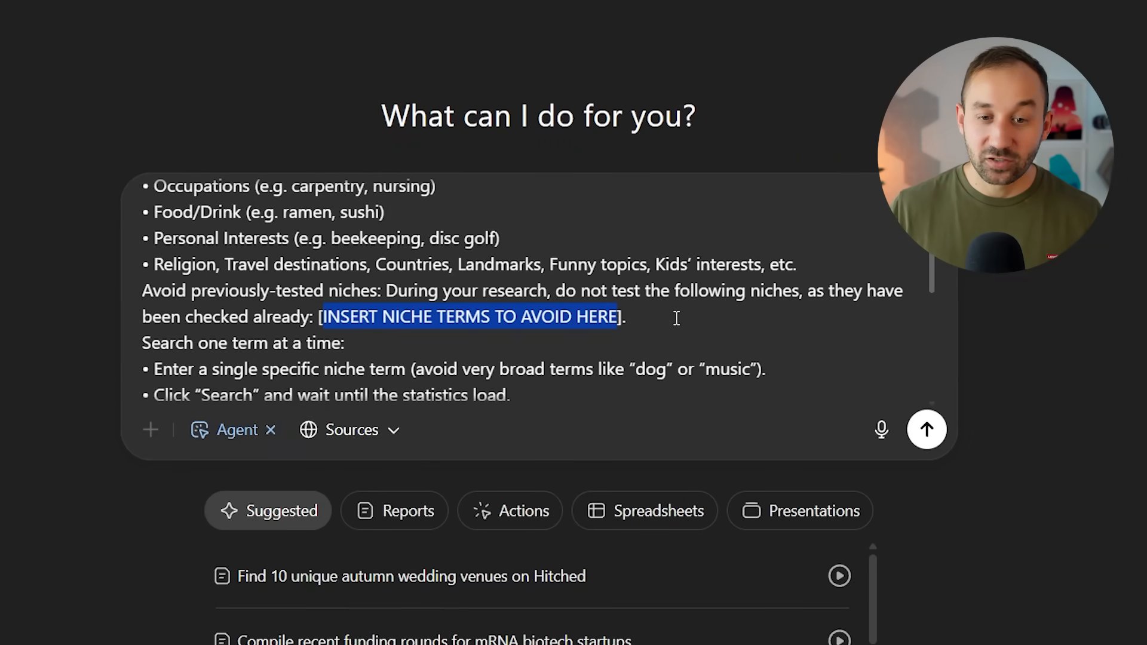
scroll("down", 3)
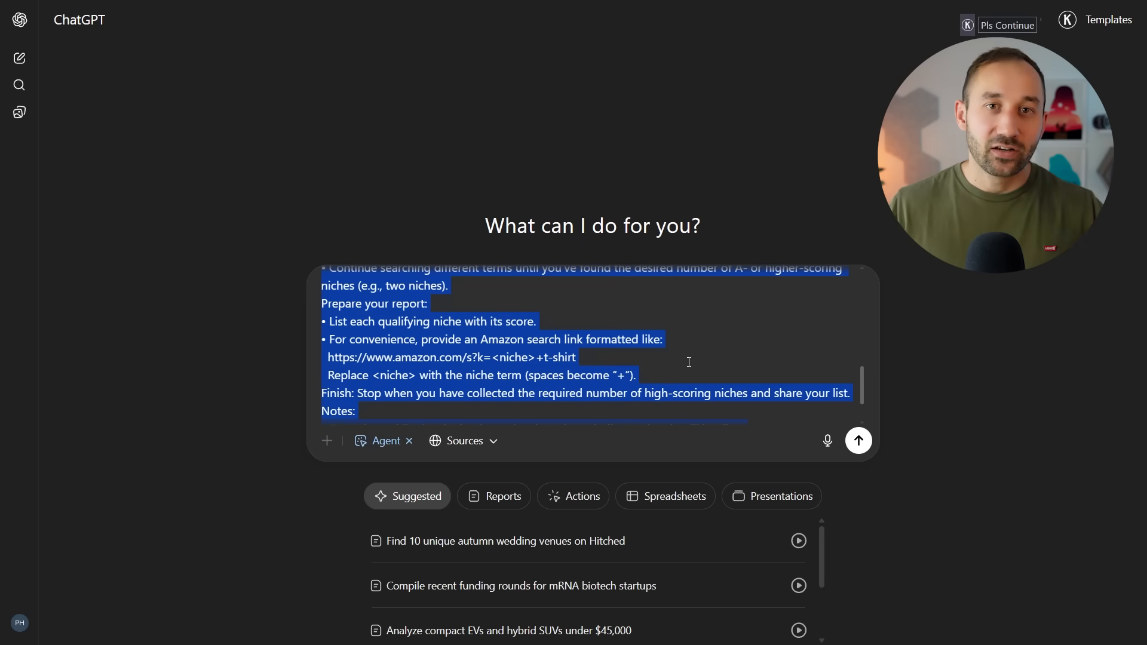
left_click(858, 439)
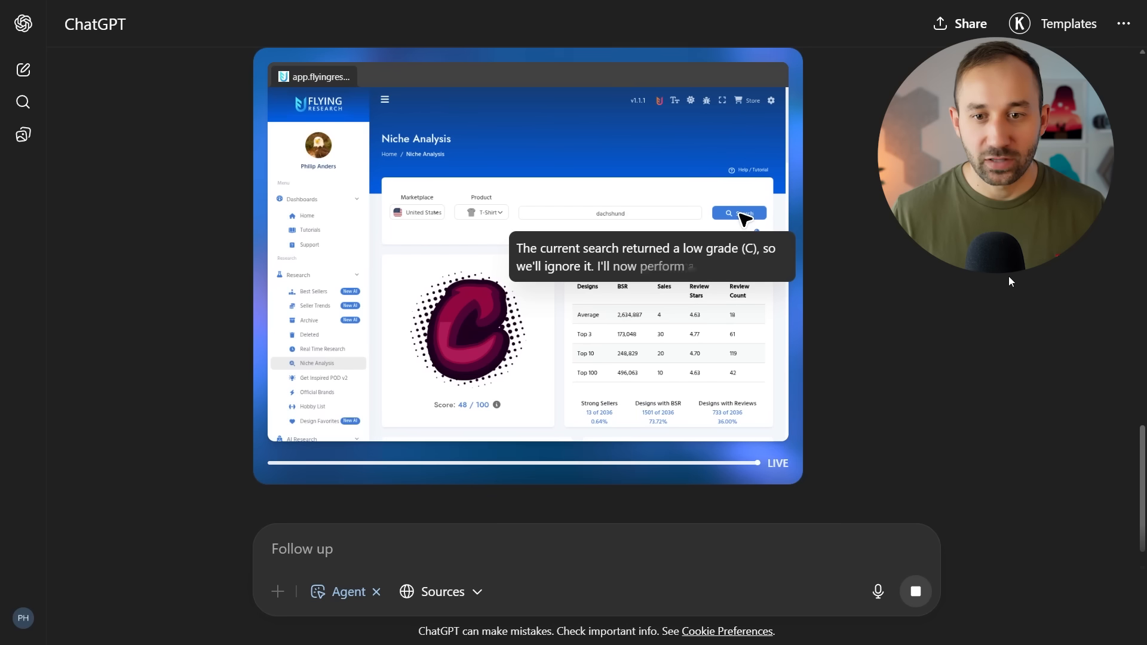
Review the 8-minute result naming Mountain Biking and Space Cat as A-grade 70/100 niches
left_click(739, 213)
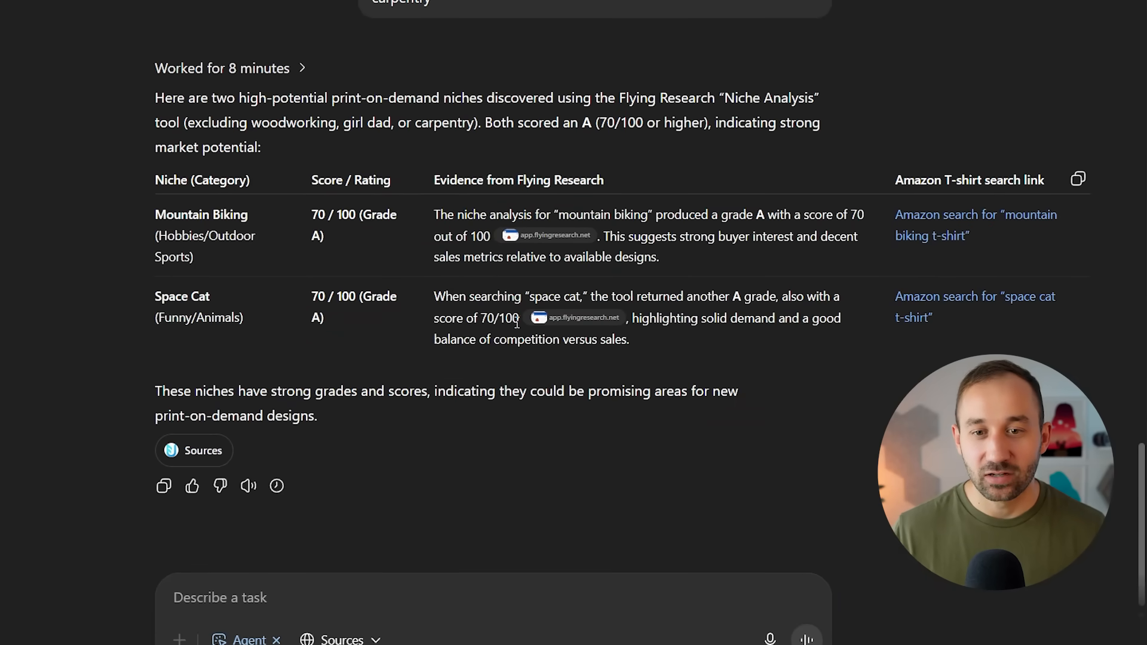
mouse_move(951, 237)
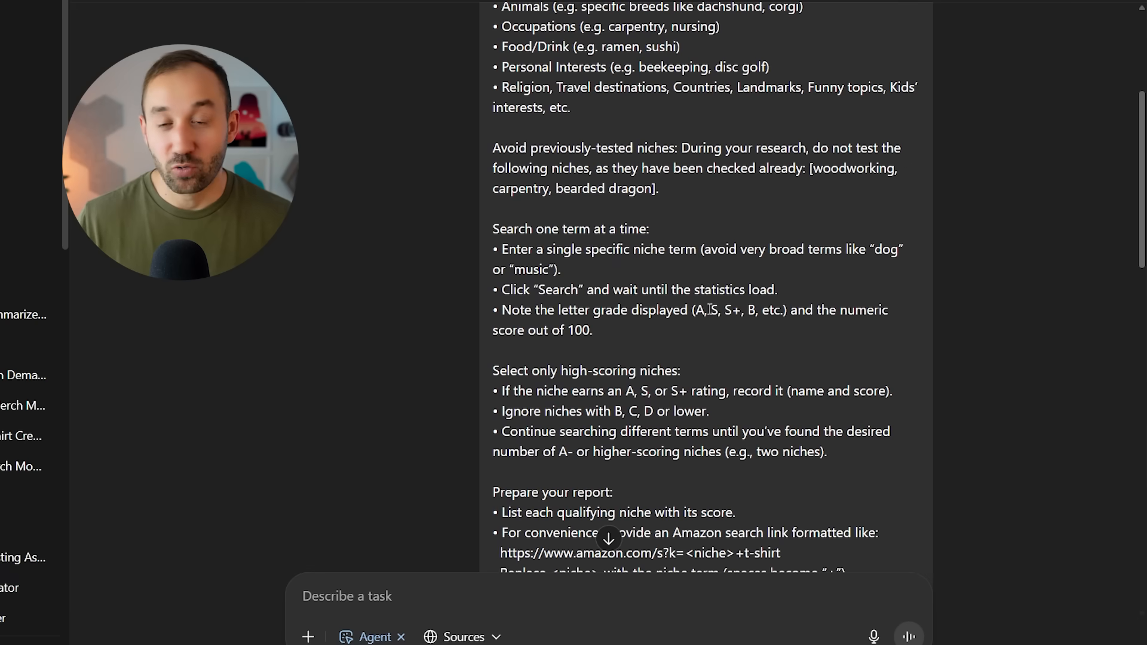
mouse_move(742, 337)
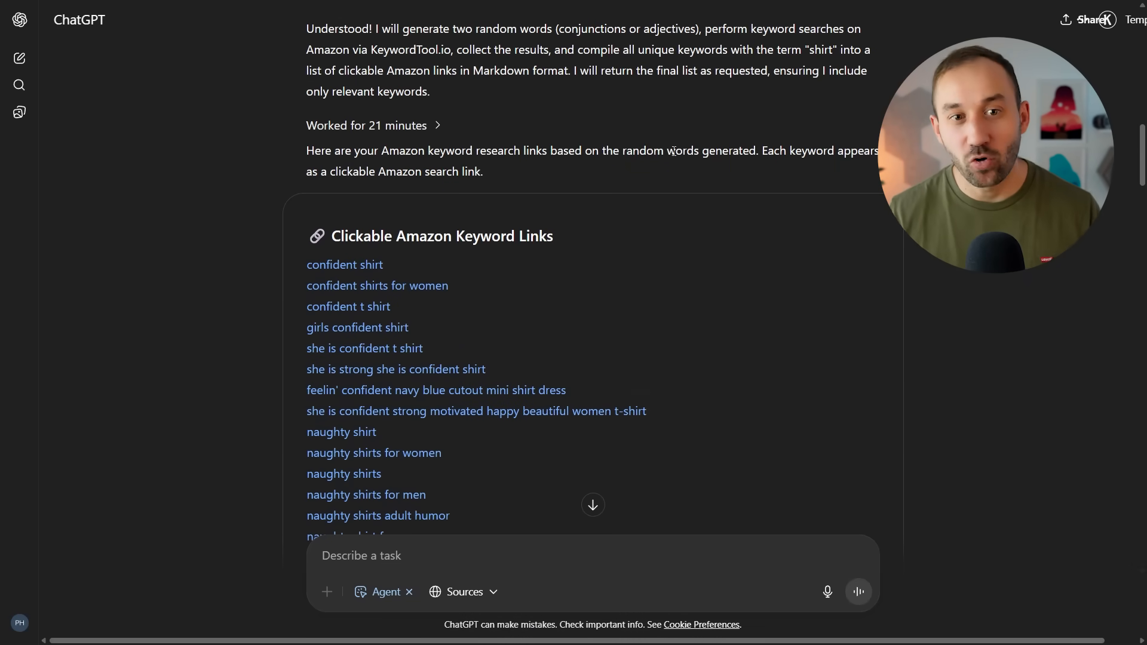
mouse_move(390, 138)
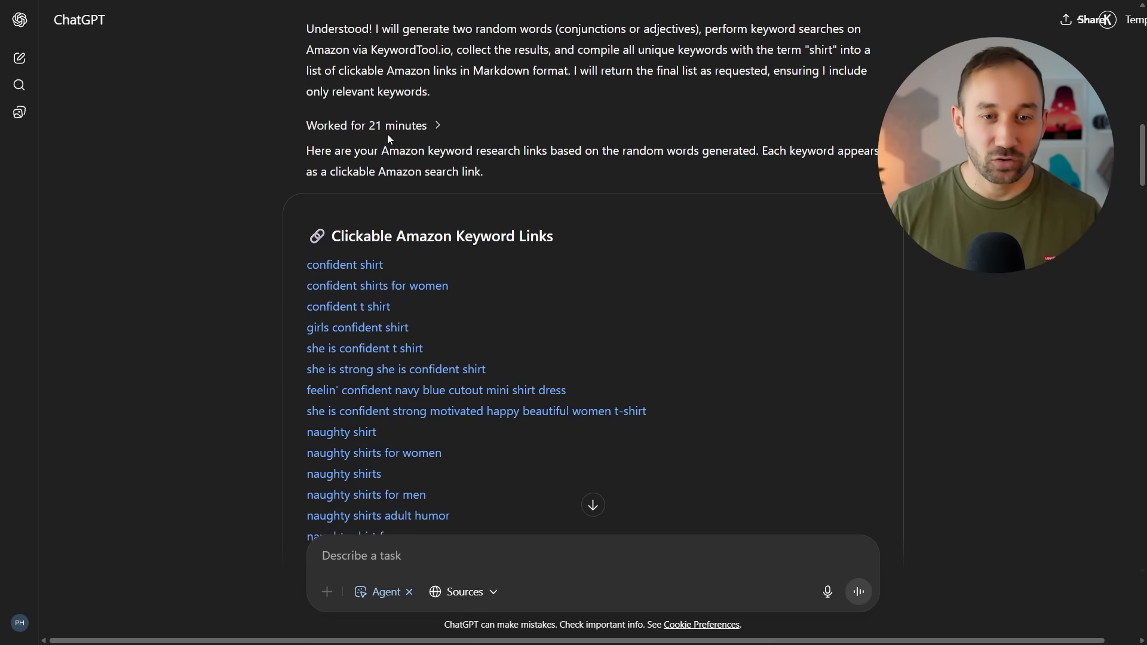
Scroll through the 21-minute list of Amazon keyword links for confident, naughty and sick shirts
scroll("down", 3)
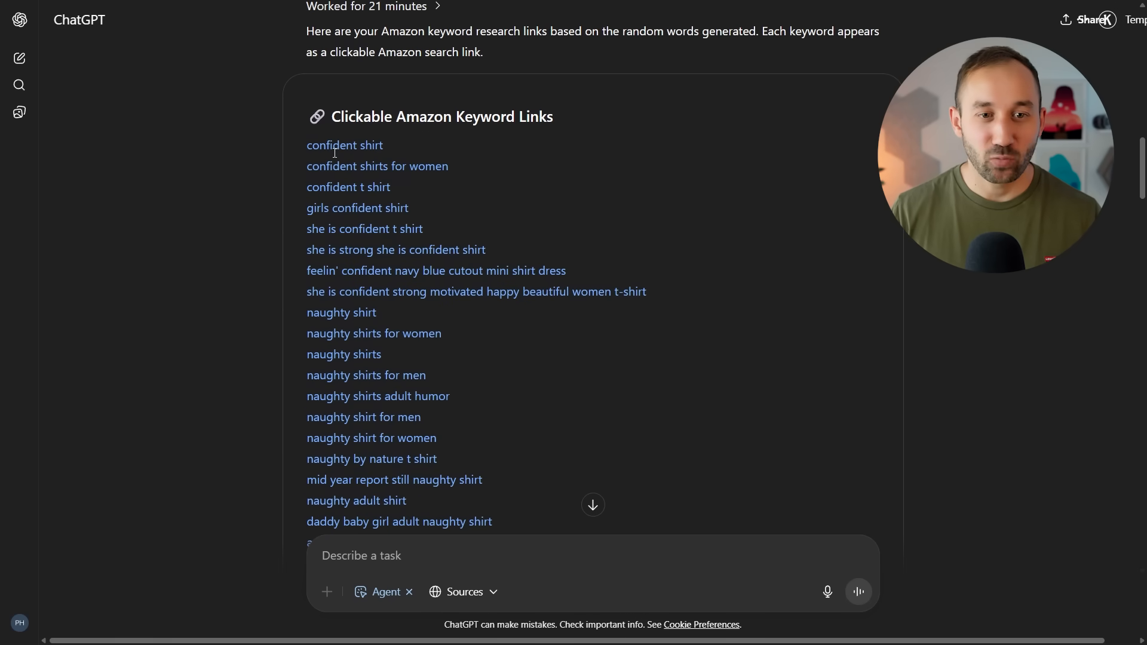
scroll("down", 3)
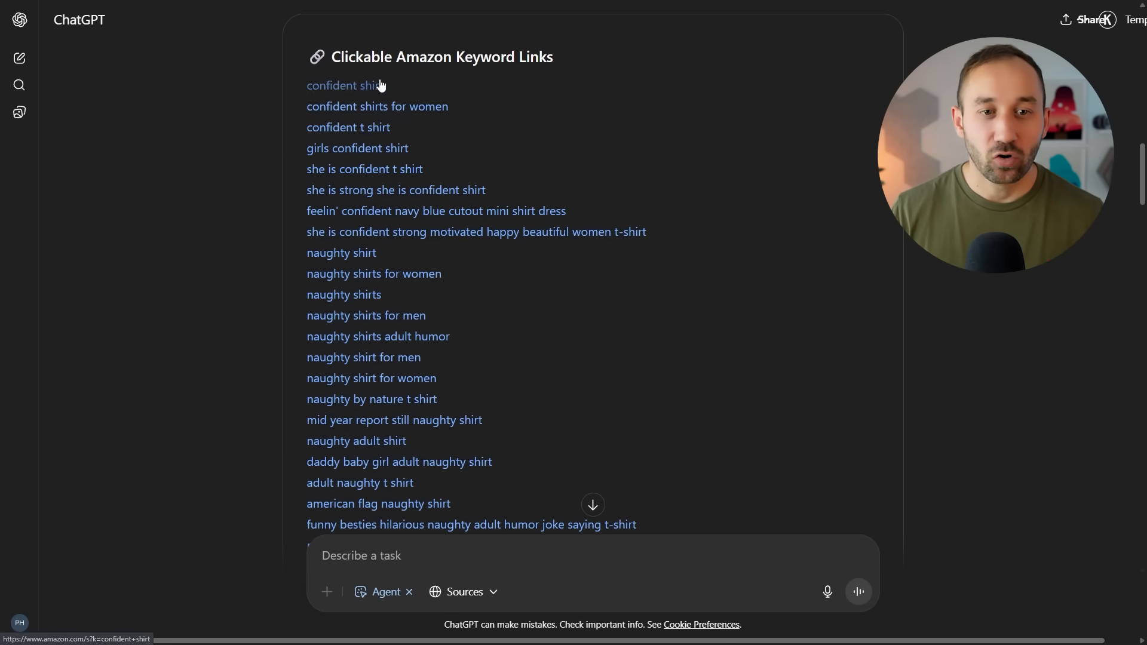
scroll("down", 3)
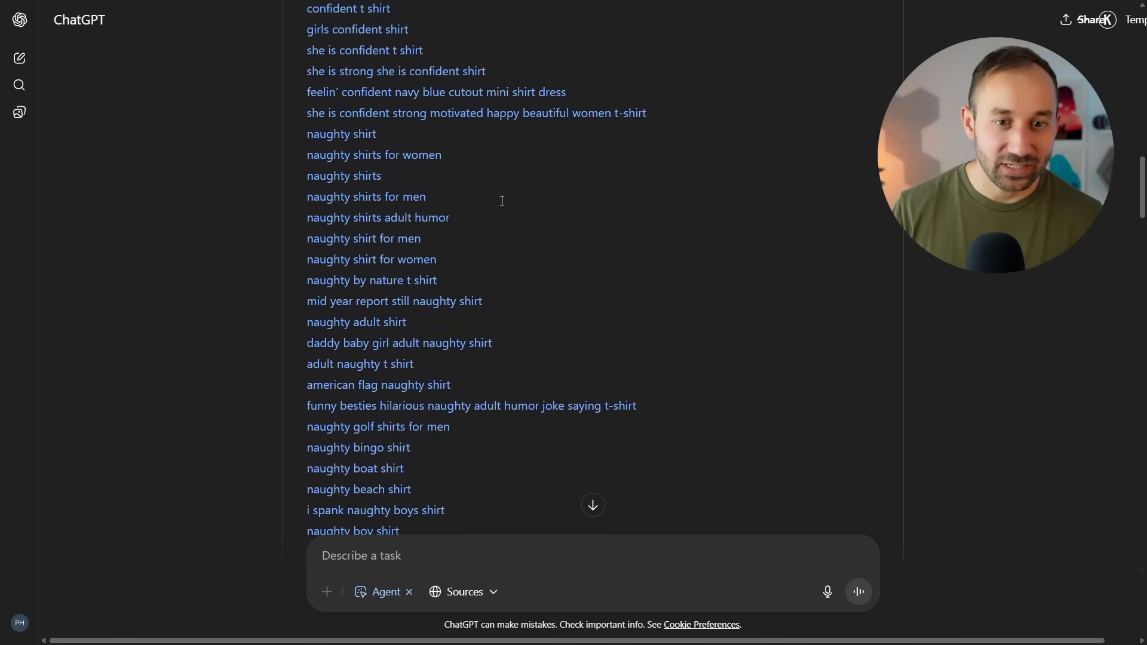
scroll("down", 3)
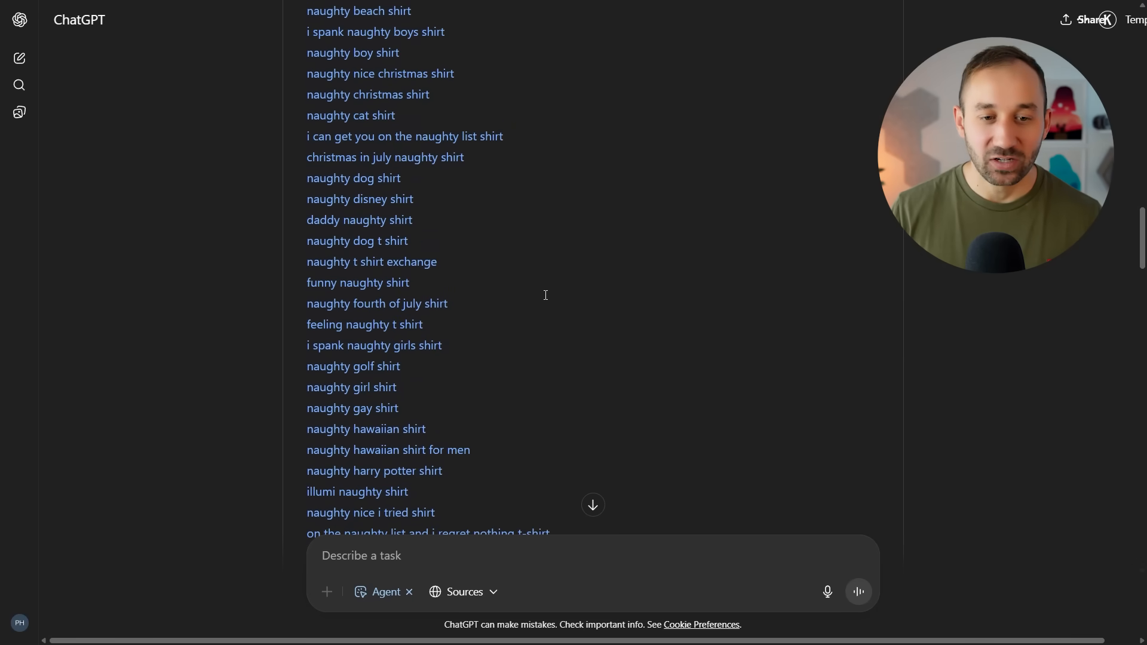
scroll("down", 3)
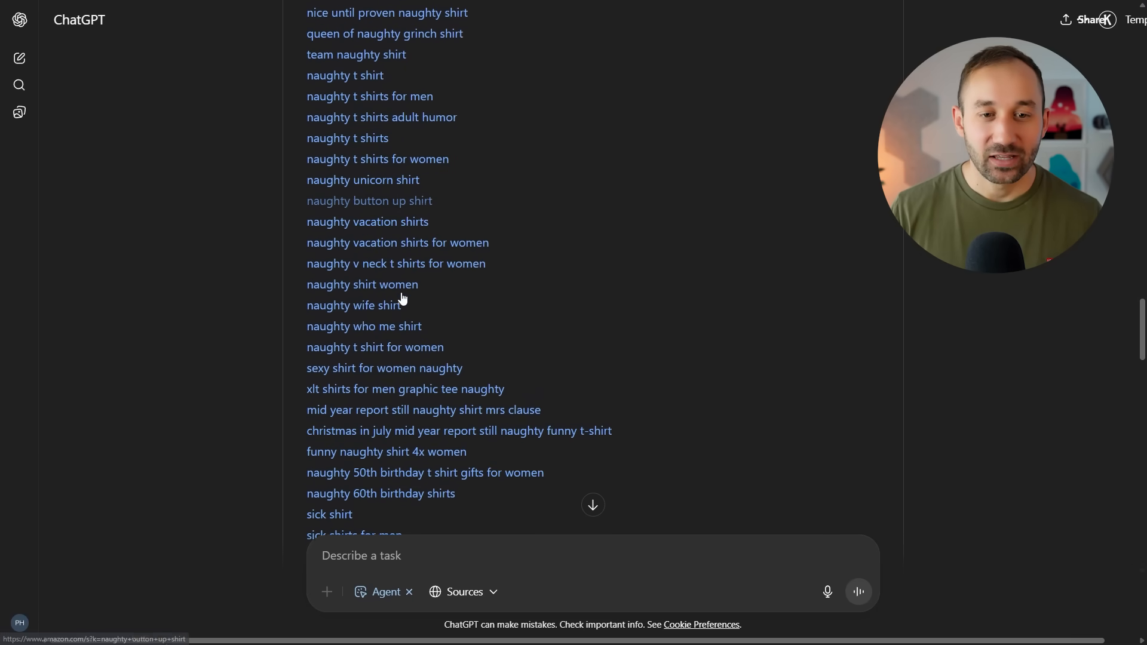
scroll("down", 3)
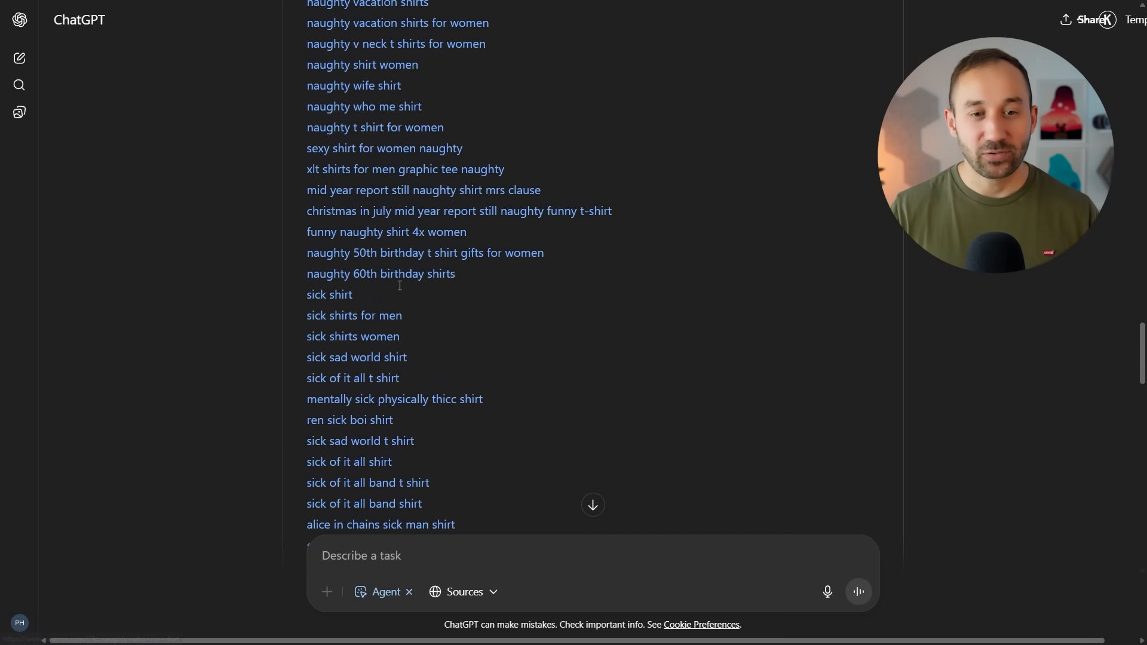
scroll("down", 3)
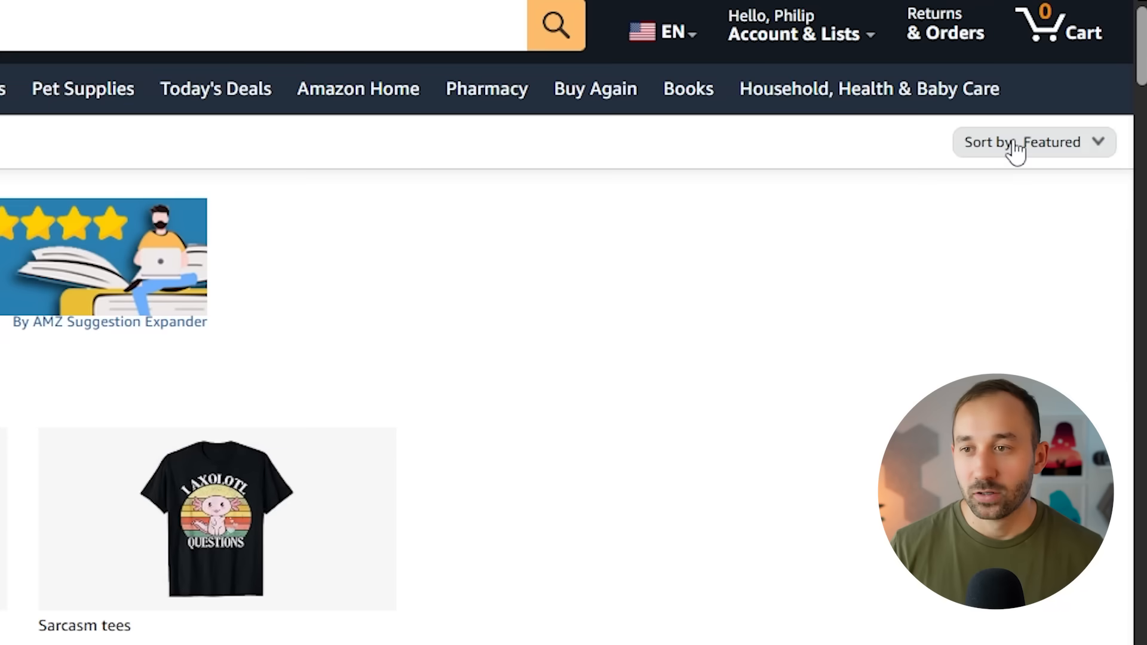
View Amazon's 131 results for 'i called in sea sick t shirt' with the Featured sort
left_click(1054, 142)
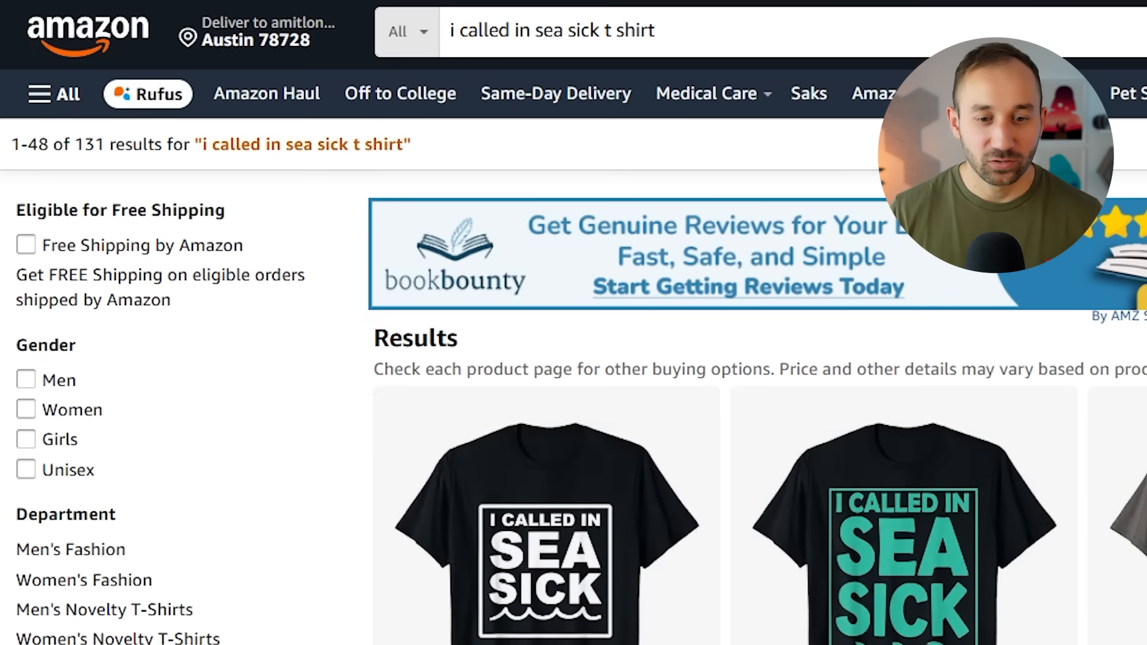
scroll("down", 3)
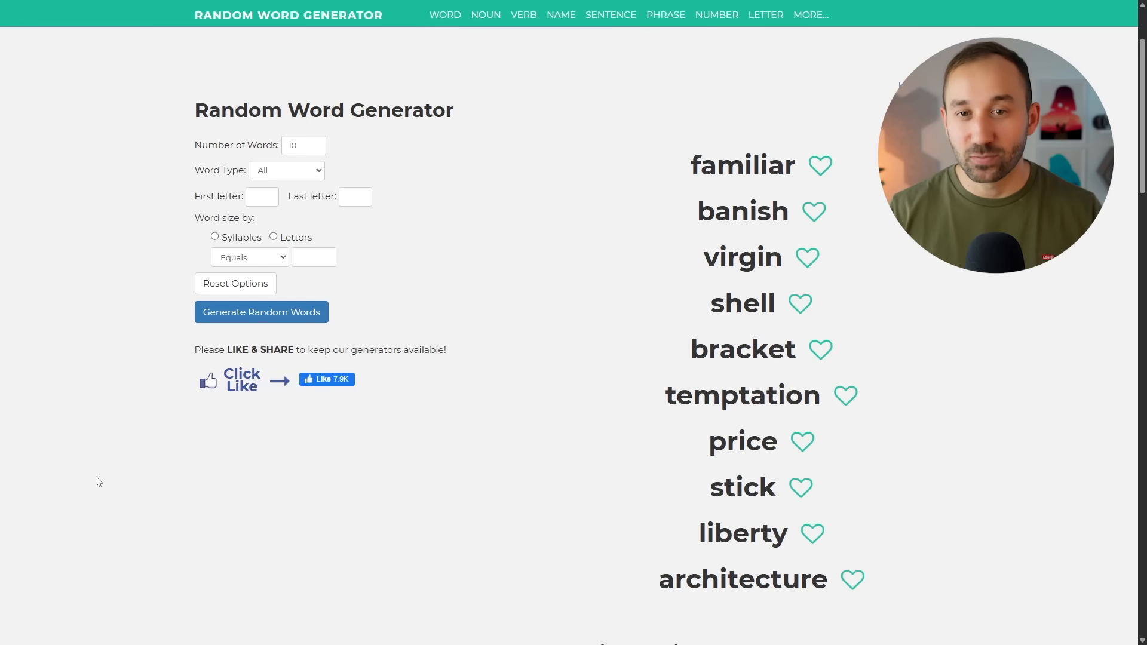
Scroll the Random Word Generator page showing the ten words from familiar to architecture
scroll("down", 3)
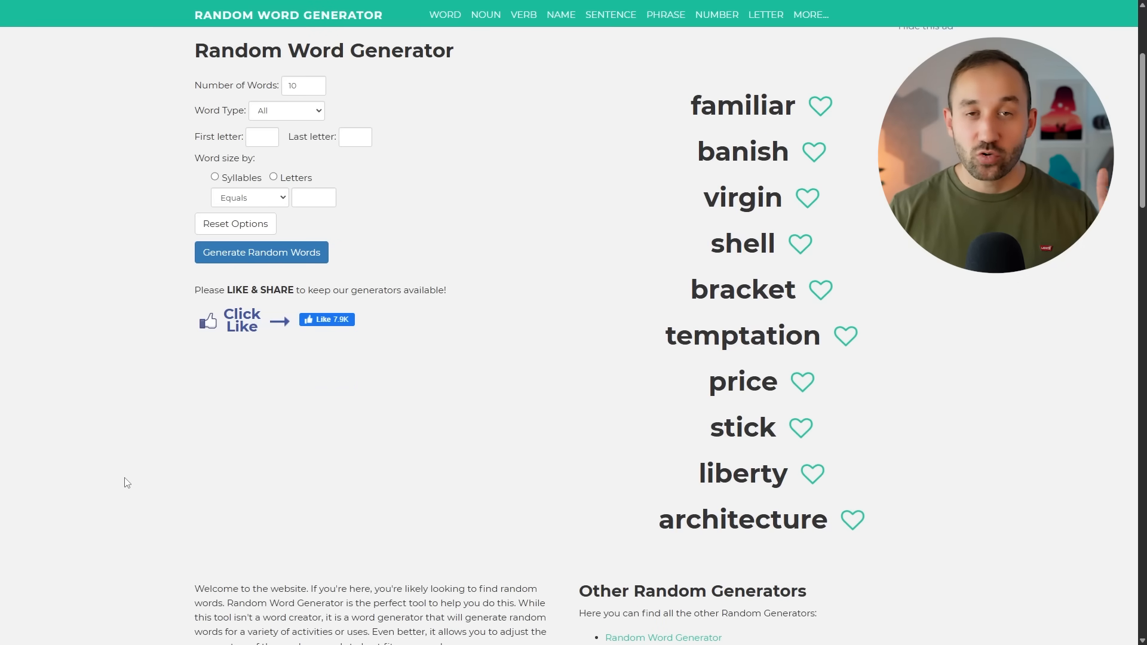
mouse_move(141, 454)
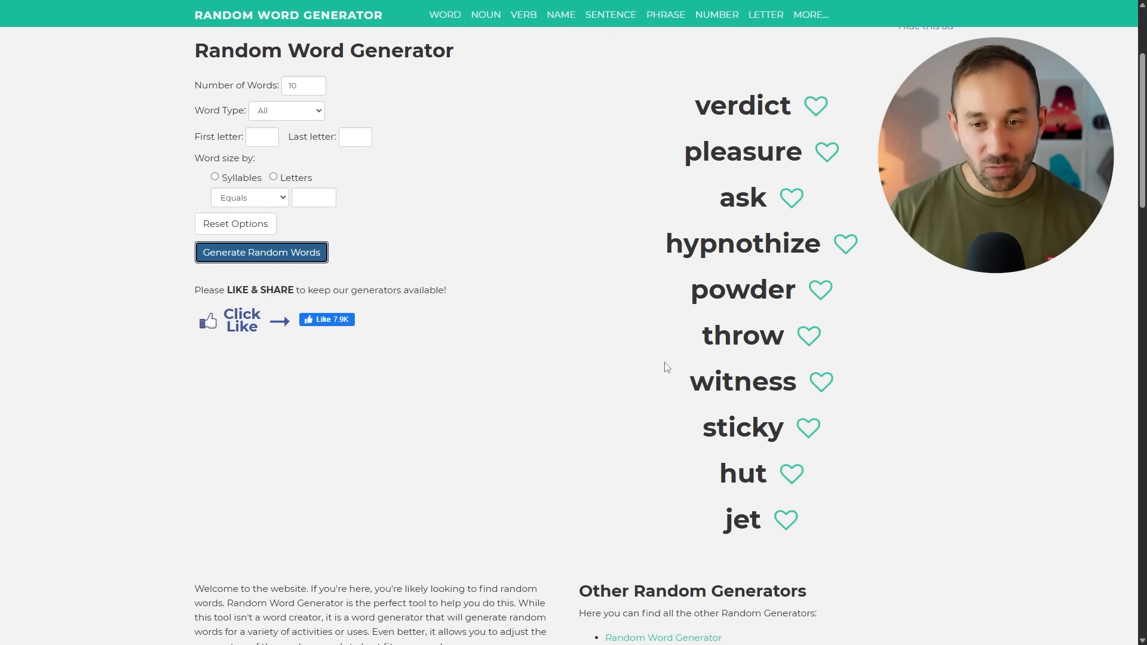
mouse_move(571, 328)
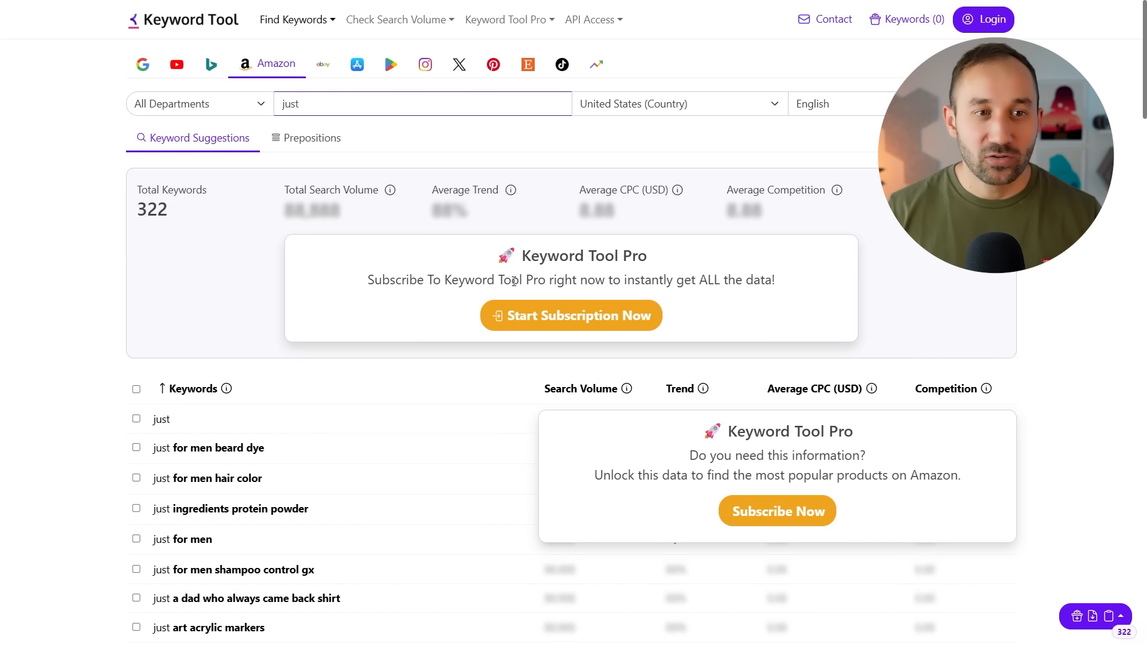
mouse_move(168, 32)
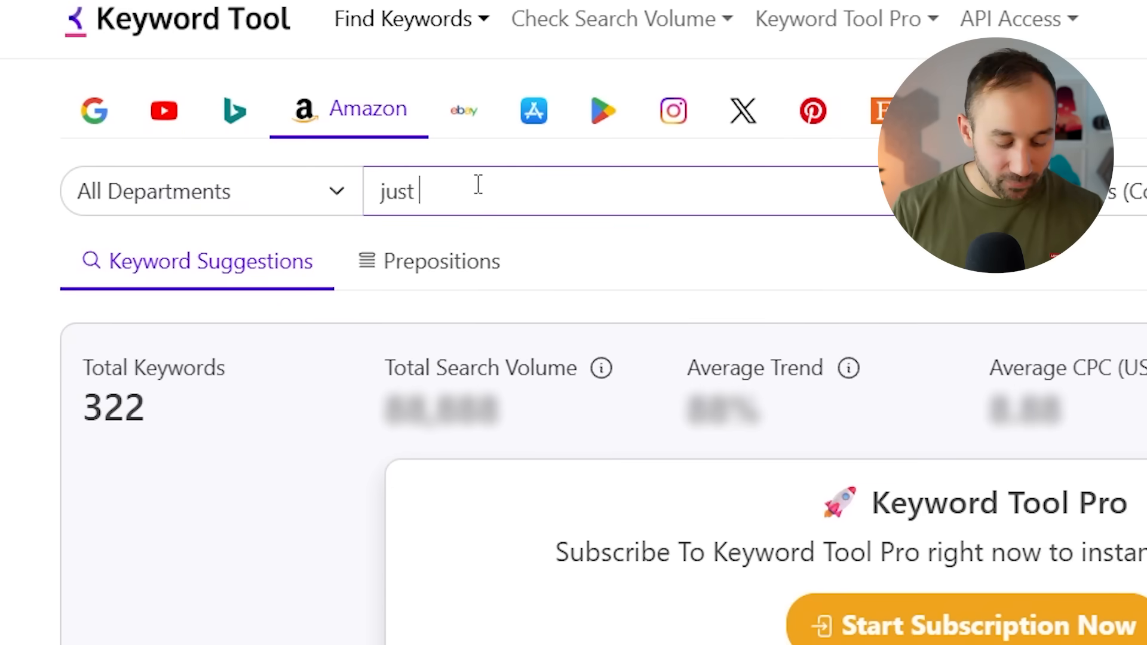
Search 'just shirt' on the Amazon tab and review the 170 keyword suggestions
type("shirt")
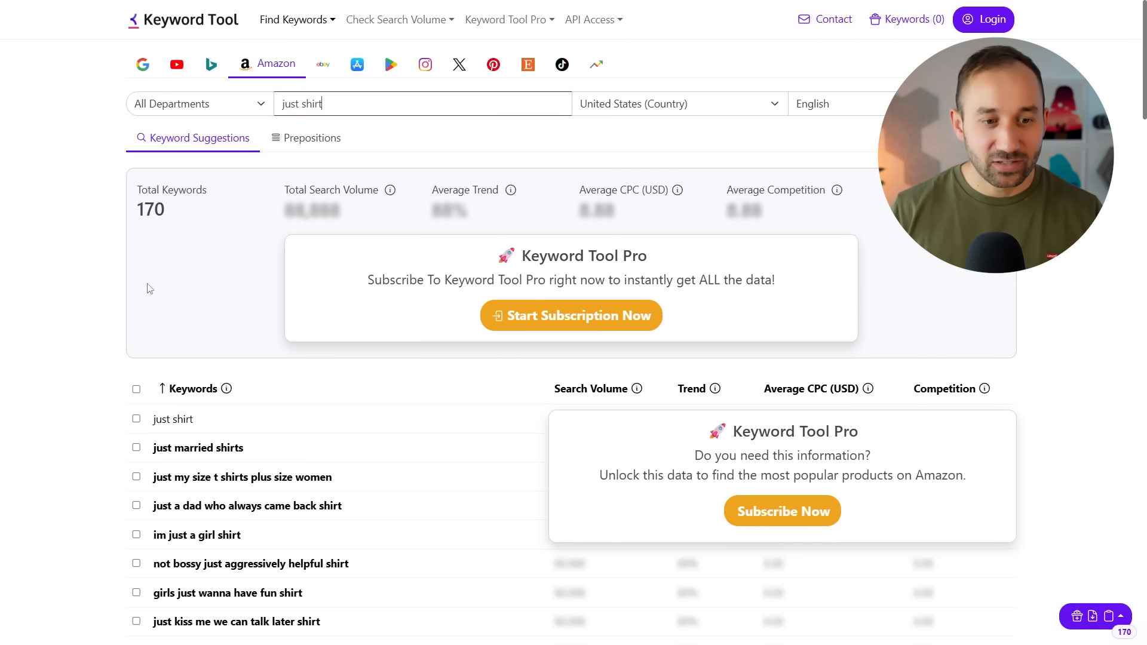
scroll("down", 3)
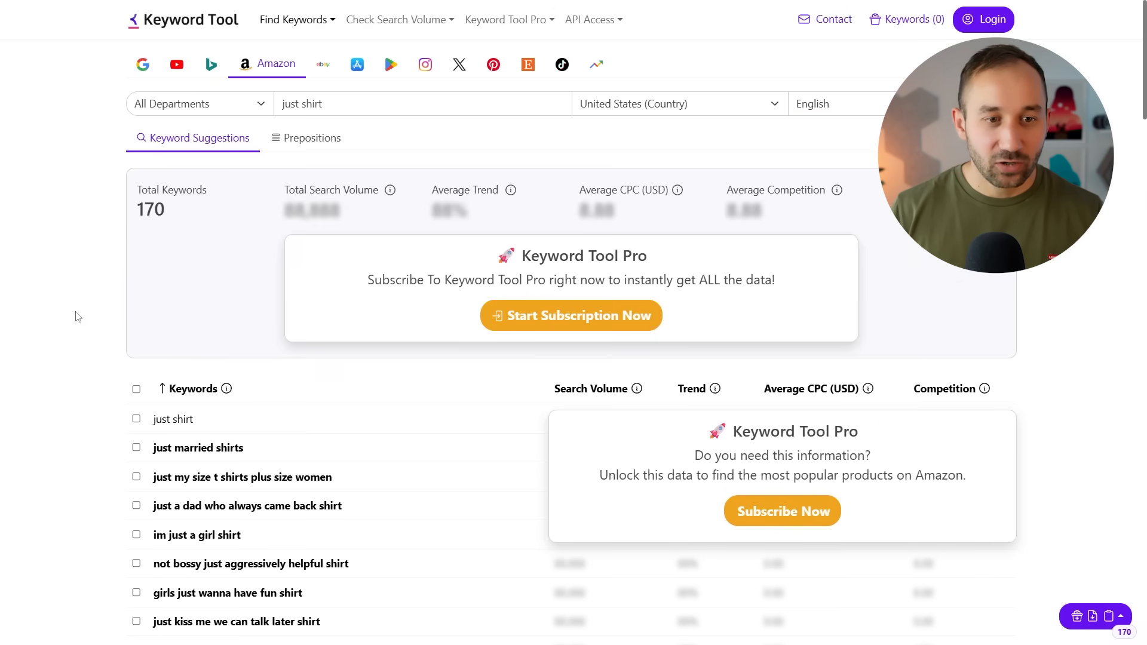
scroll("down", 3)
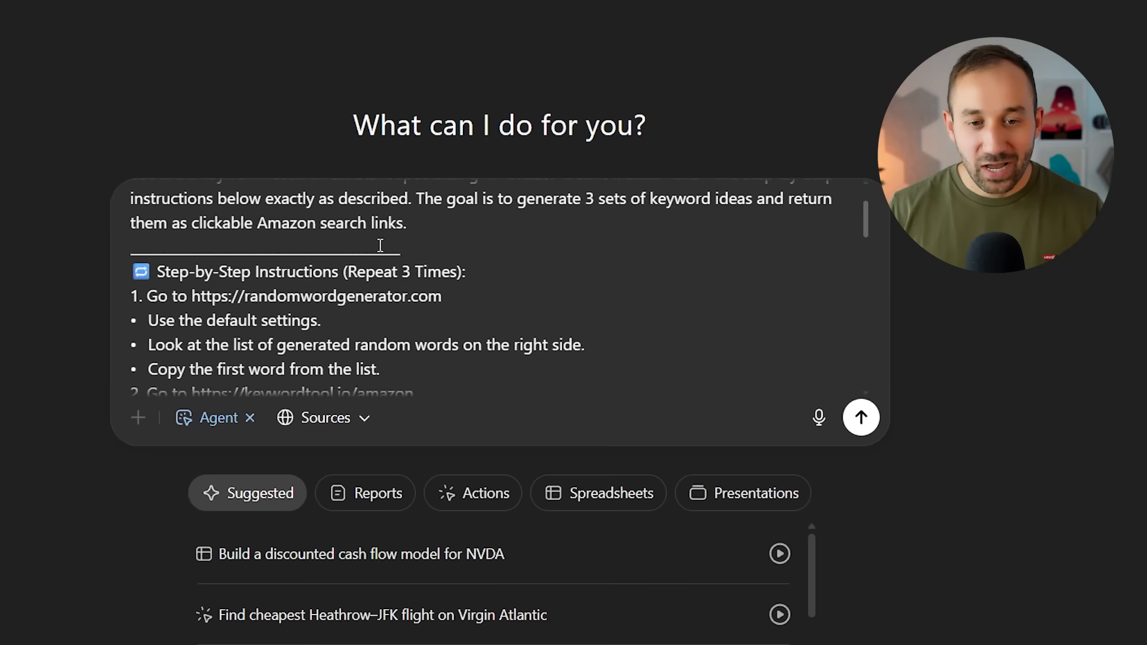
Review the pasted master Amazon t-shirt keyword prompt, then start a fresh empty chat
scroll("down", 3)
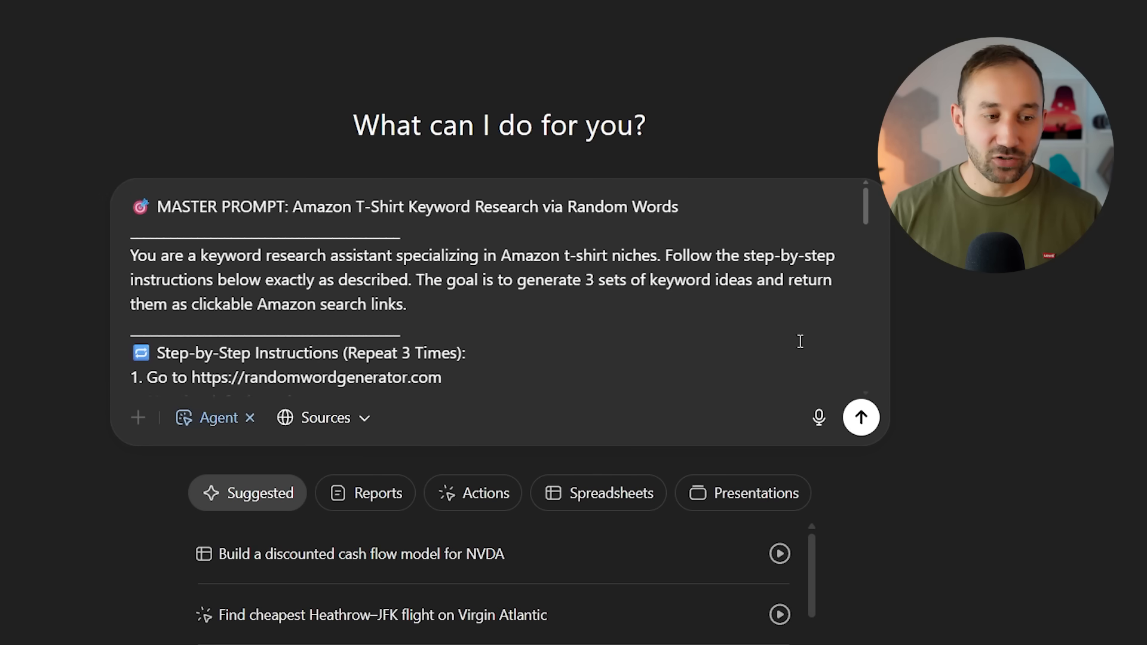
left_click(861, 417)
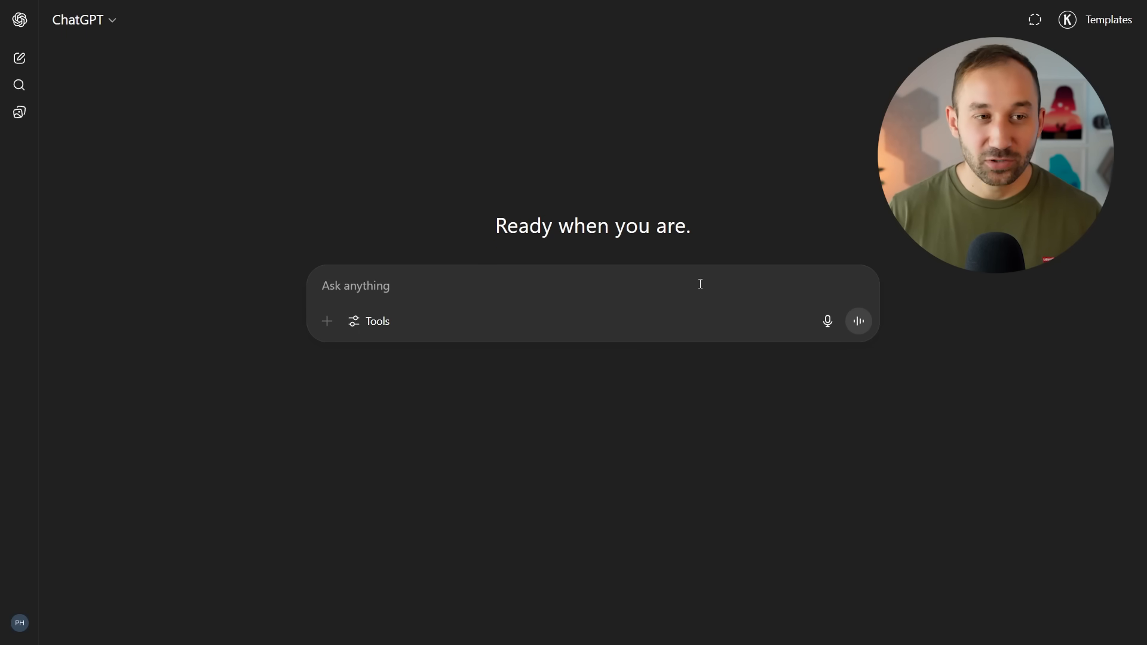
mouse_move(828, 323)
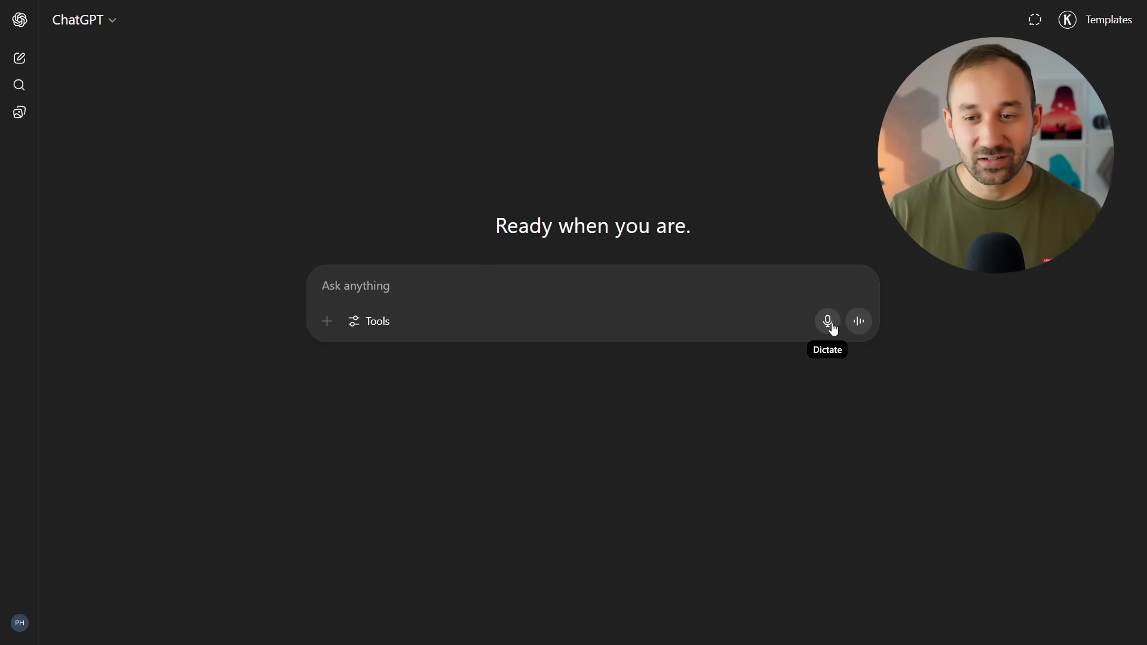
Dictate a spoken explanation of instructing the agent and transcribe it into the message box unsent
left_click(827, 320)
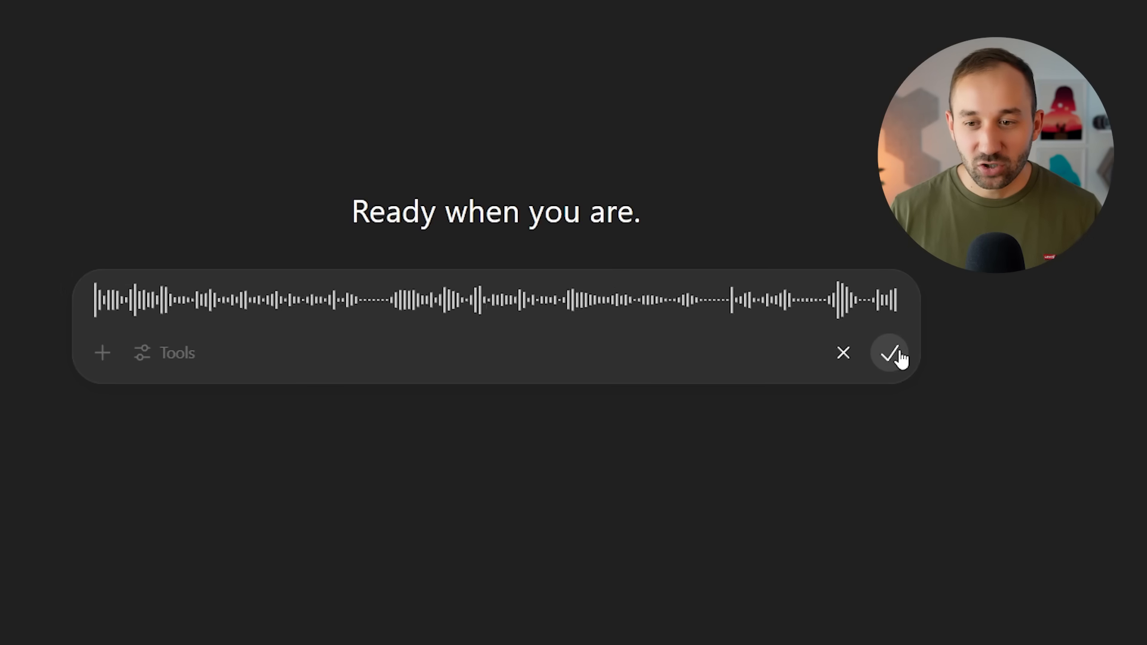
left_click(890, 353)
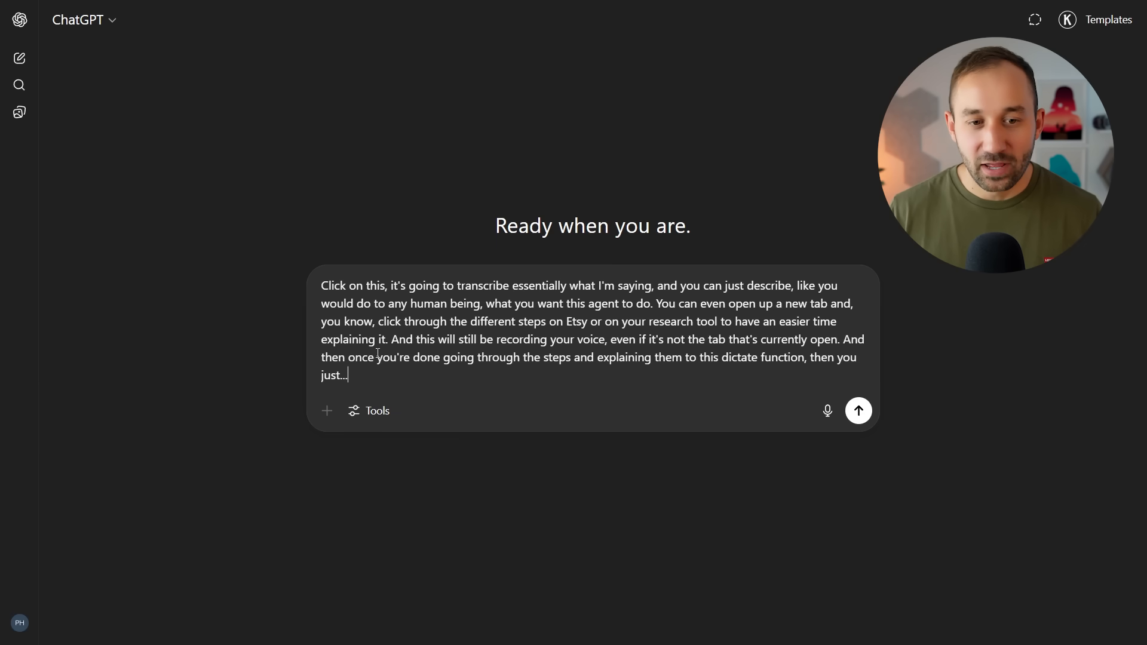
mouse_move(819, 473)
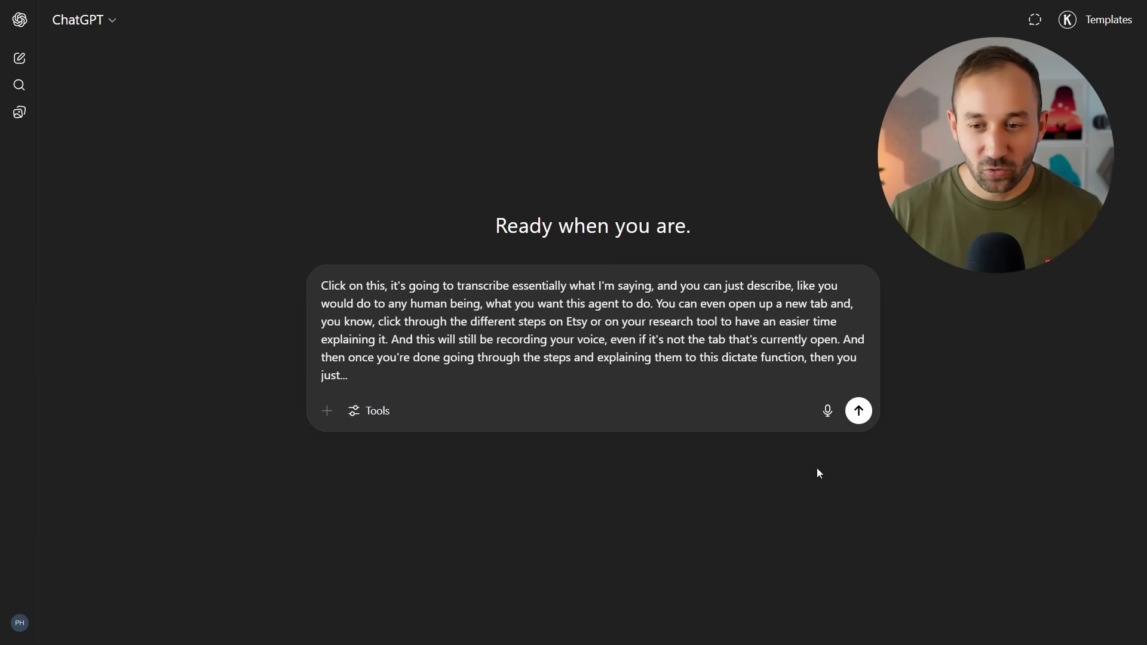